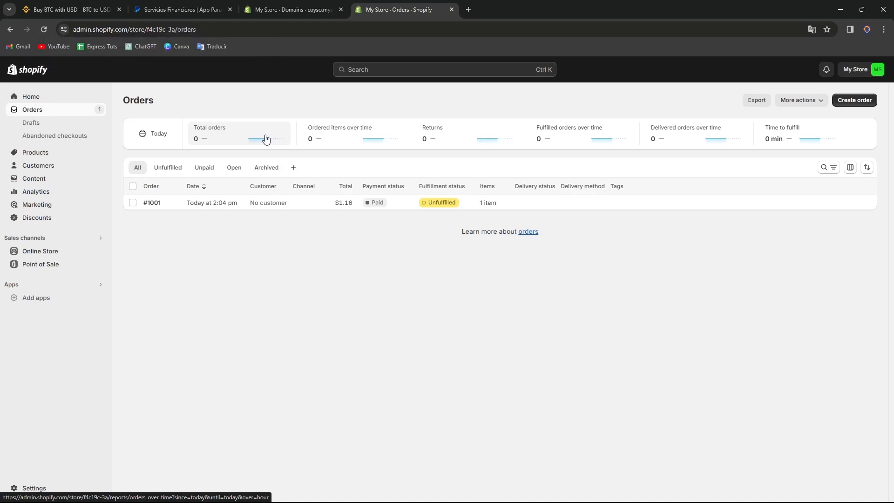
pyautogui.moveTo(104, 92)
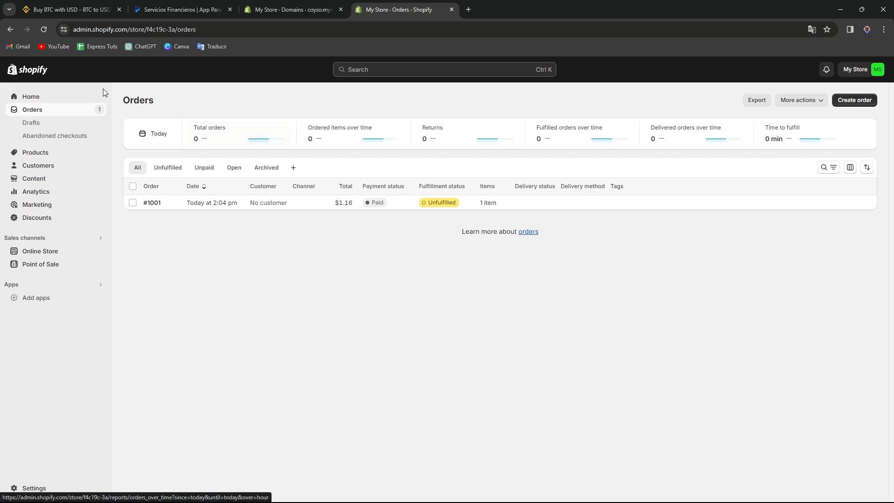
# - Return from the orders list to the store's Home dashboard
pyautogui.click(30, 96)
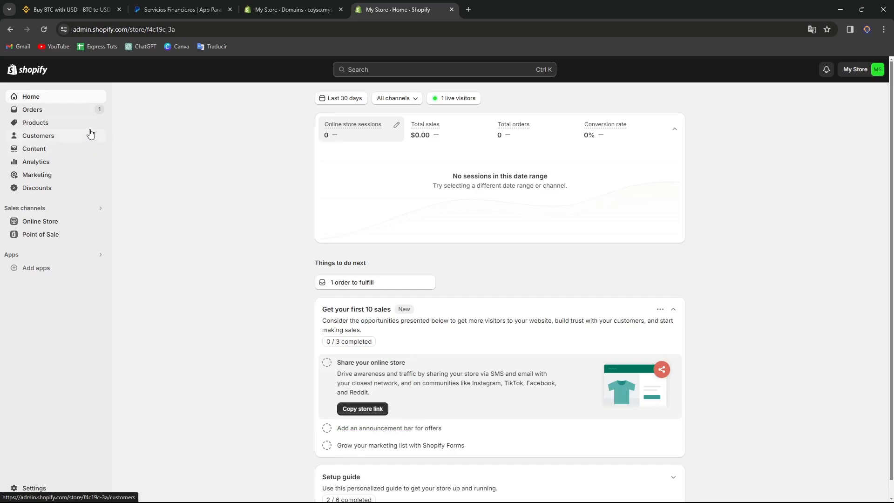
# - Start a new product from the Products list and title it 'Example 1'
pyautogui.click(34, 123)
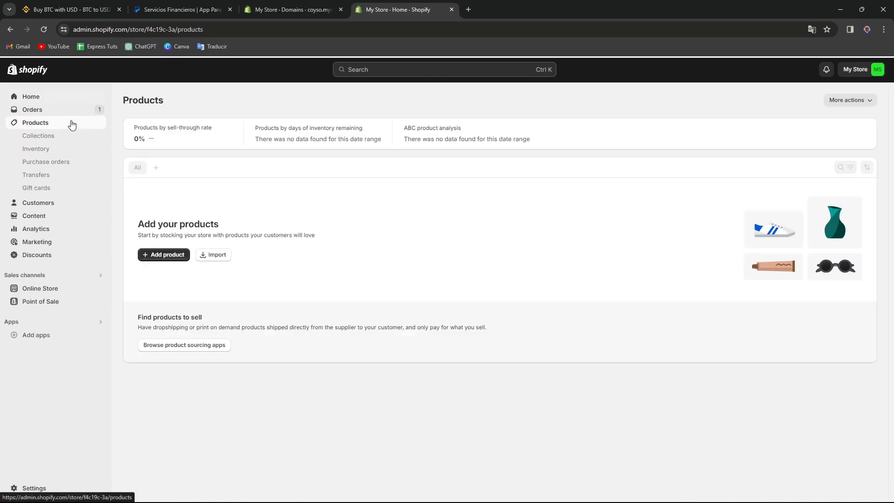
pyautogui.click(164, 254)
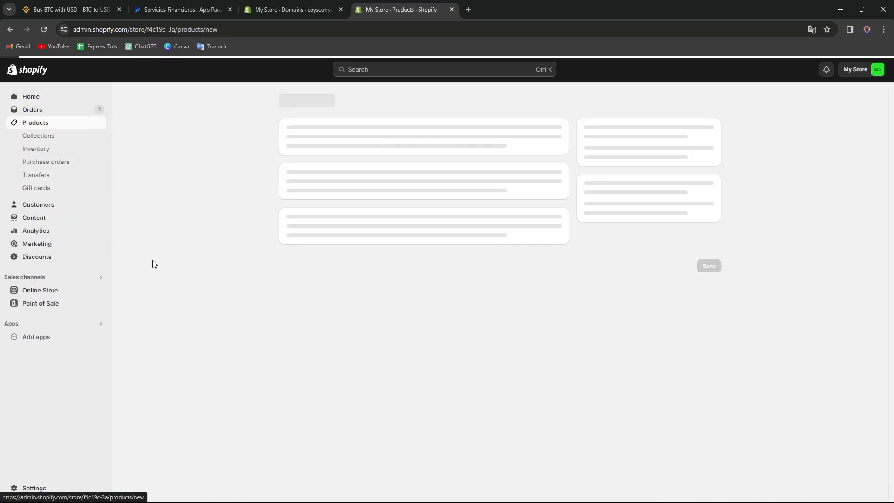
pyautogui.write('E')
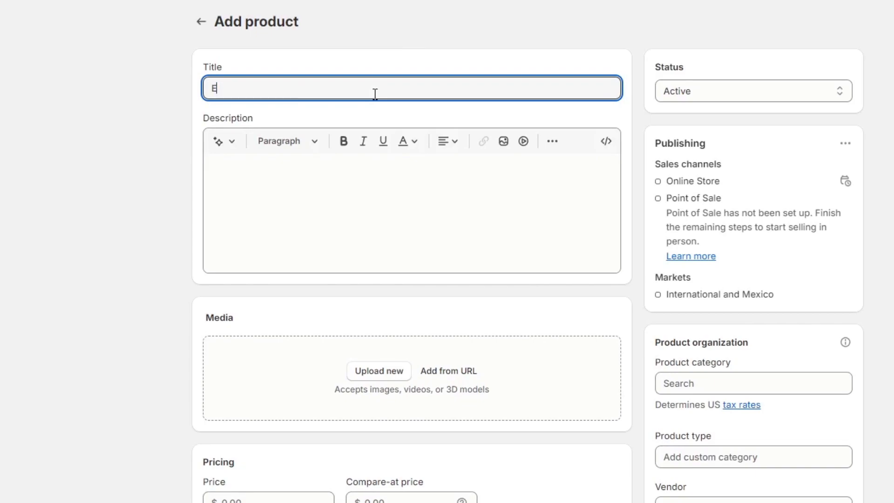
pyautogui.write('xample')
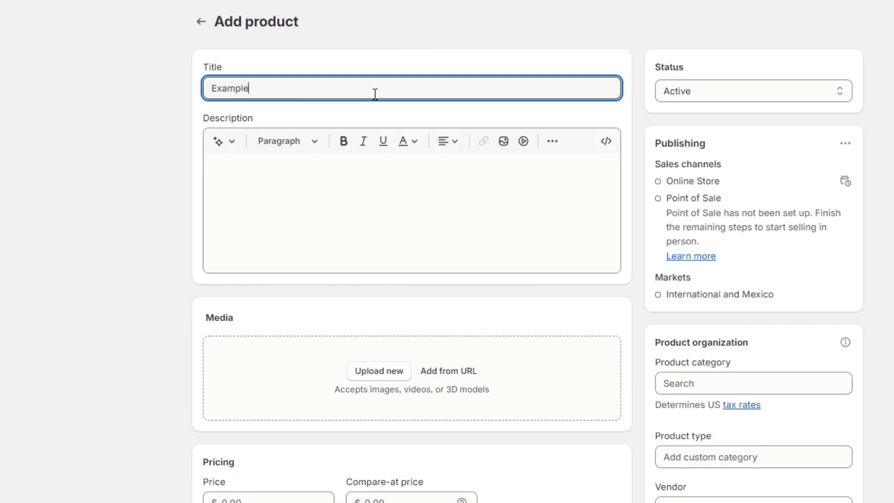
pyautogui.write('1')
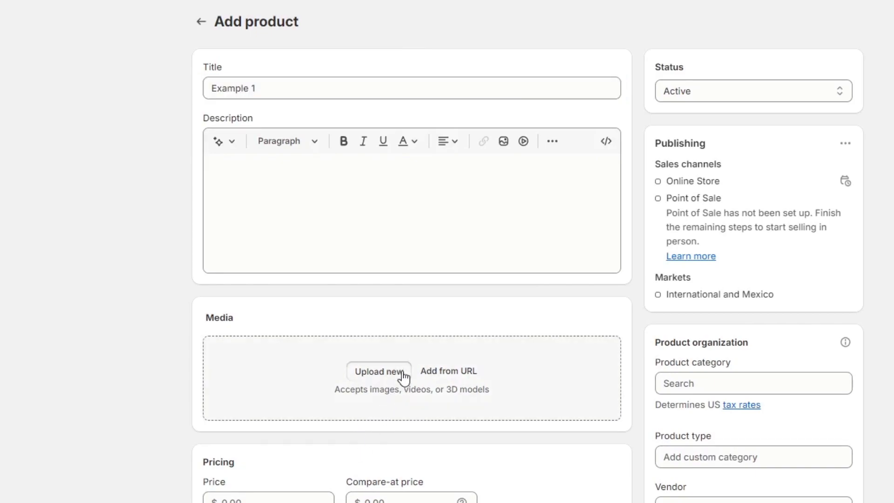
# - Attach the aluminium can image to Example 1 and bring the Pricing section into view
pyautogui.click(378, 372)
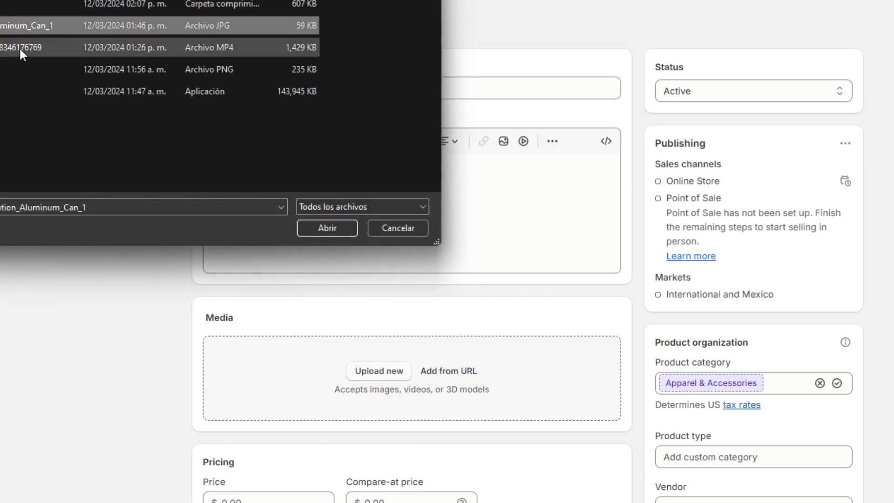
pyautogui.click(327, 228)
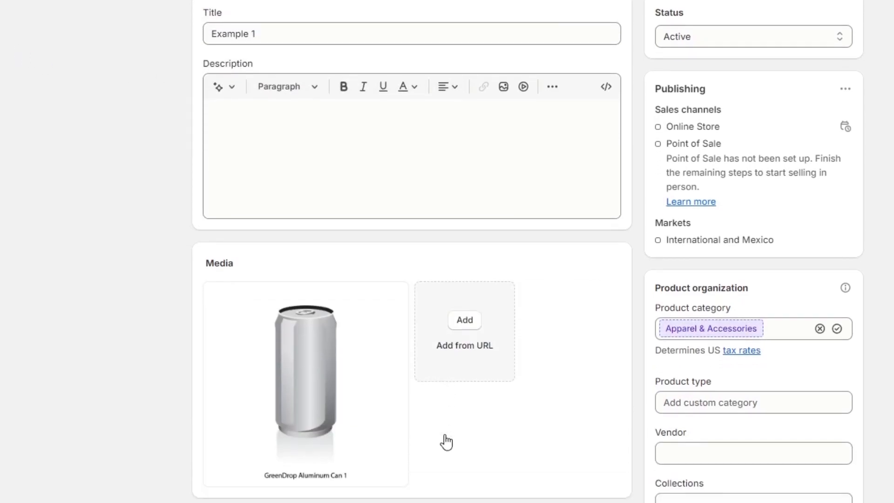
pyautogui.scroll(-3)
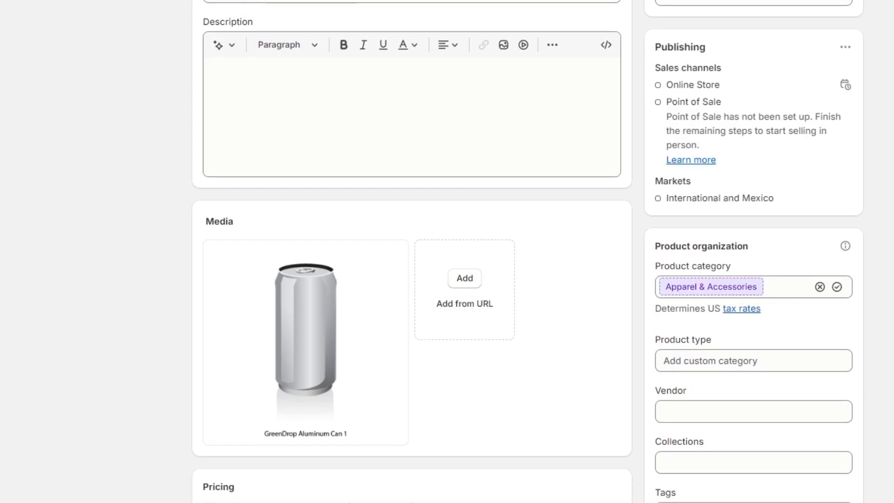
pyautogui.scroll(-3)
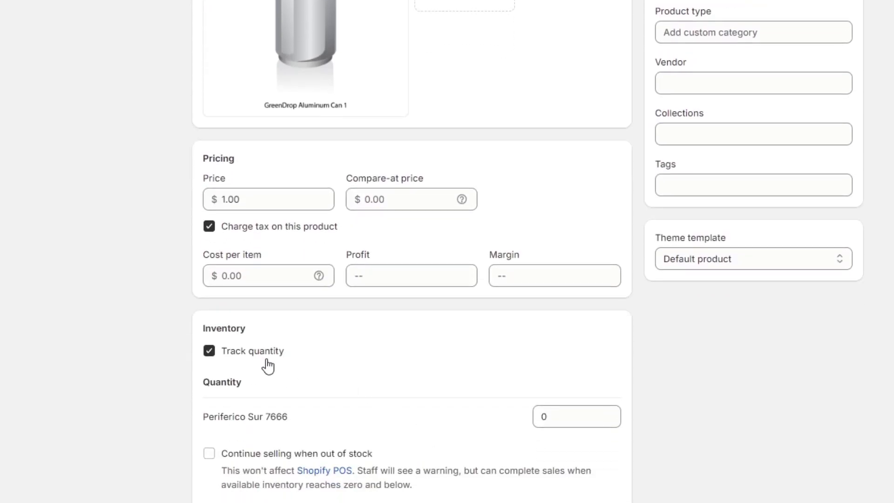
pyautogui.scroll(3)
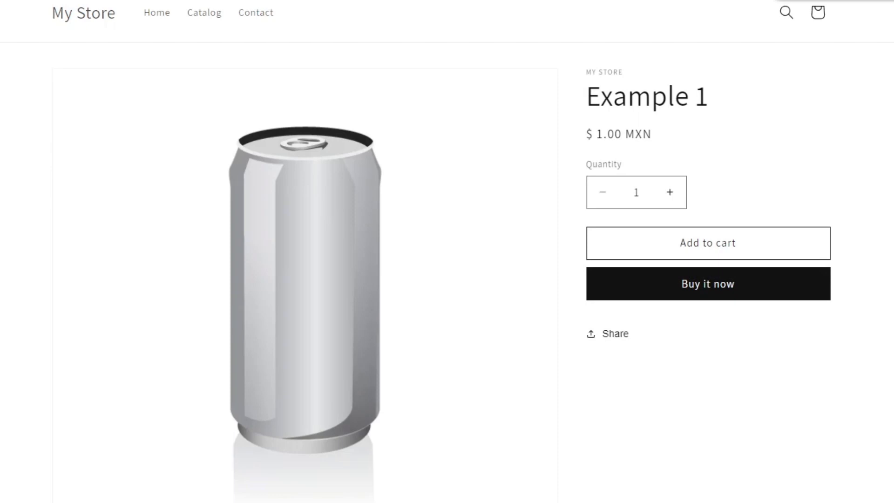
pyautogui.moveTo(771, 283)
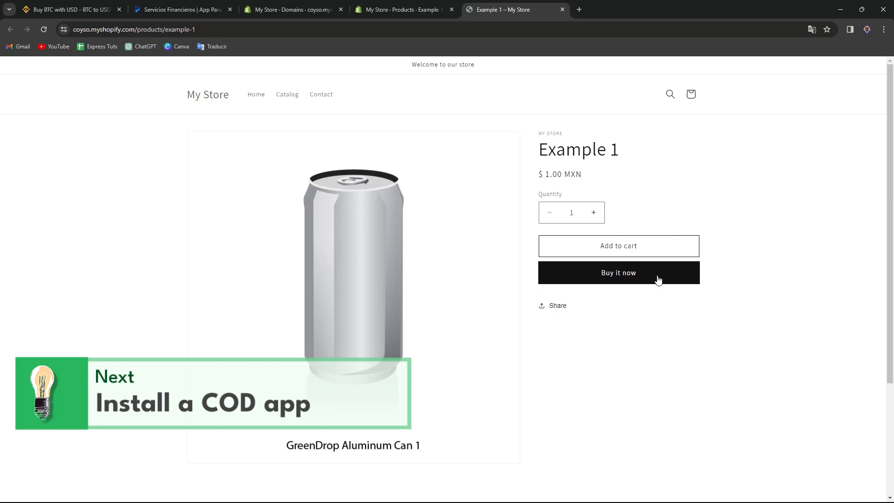
pyautogui.moveTo(361, 154)
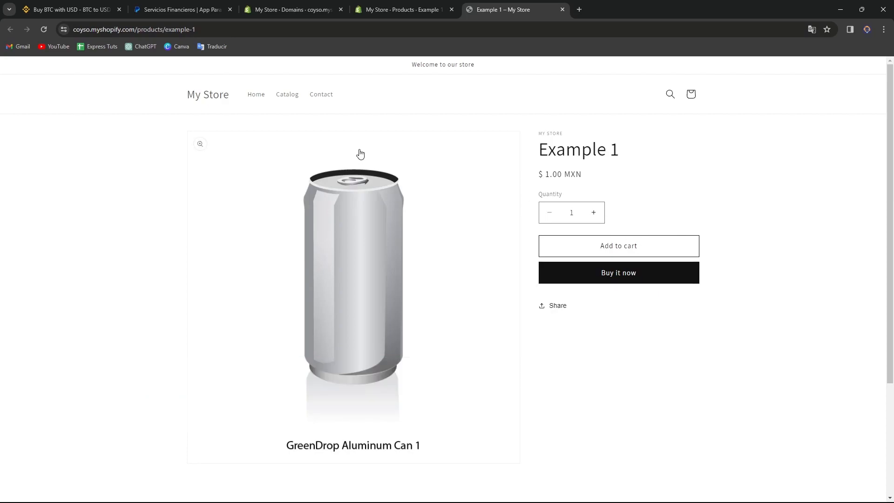
pyautogui.moveTo(185, 177)
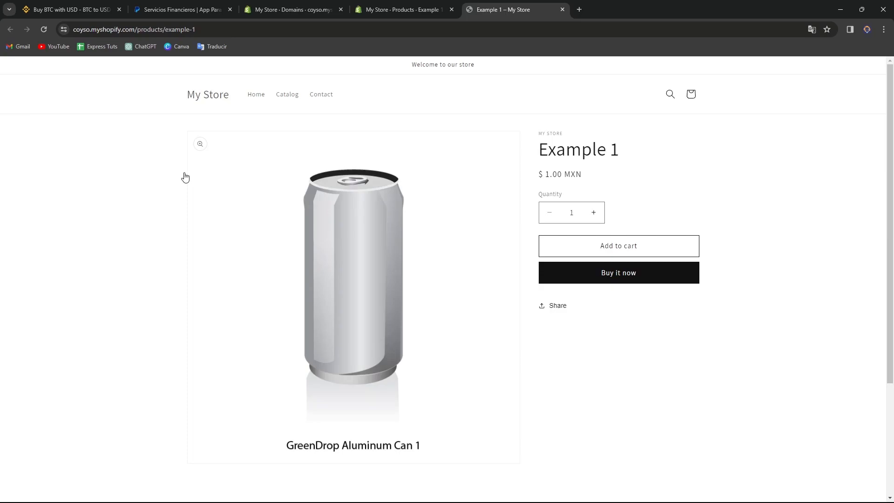
# - Switch from the live Example 1 storefront page back to the Shopify admin tab
pyautogui.click(404, 9)
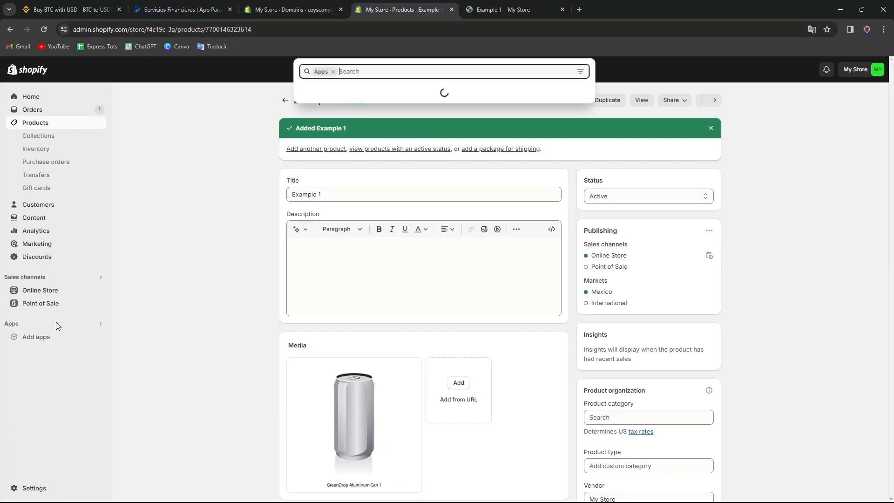
# - Search apps for 'COD', then refine the App Store query to 'cash on delivery'
pyautogui.write('COD')
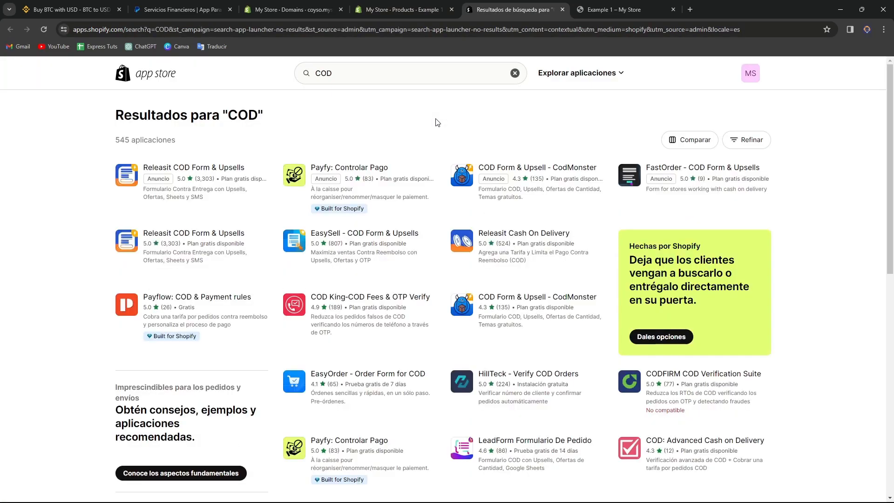
pyautogui.click(400, 73)
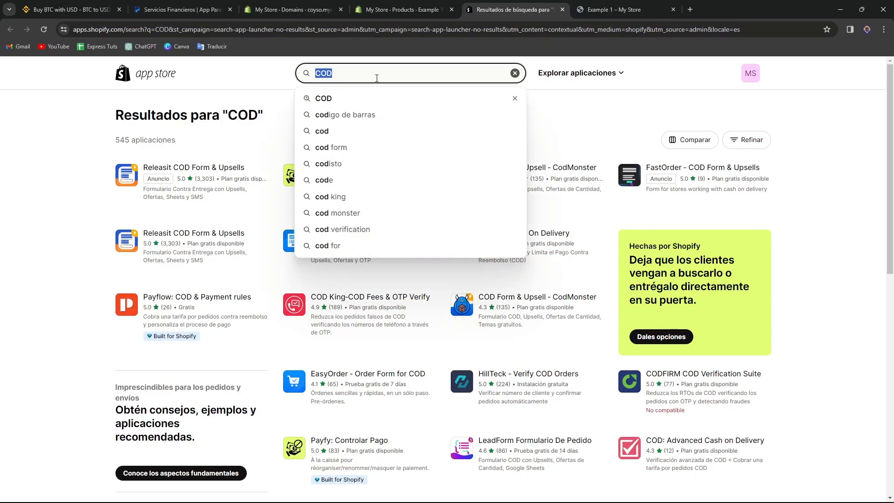
pyautogui.write('cash on delivery')
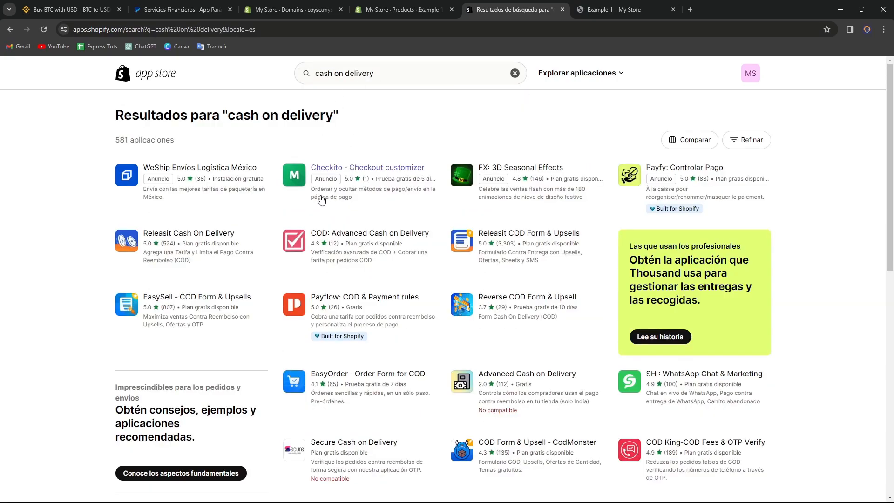
pyautogui.moveTo(263, 204)
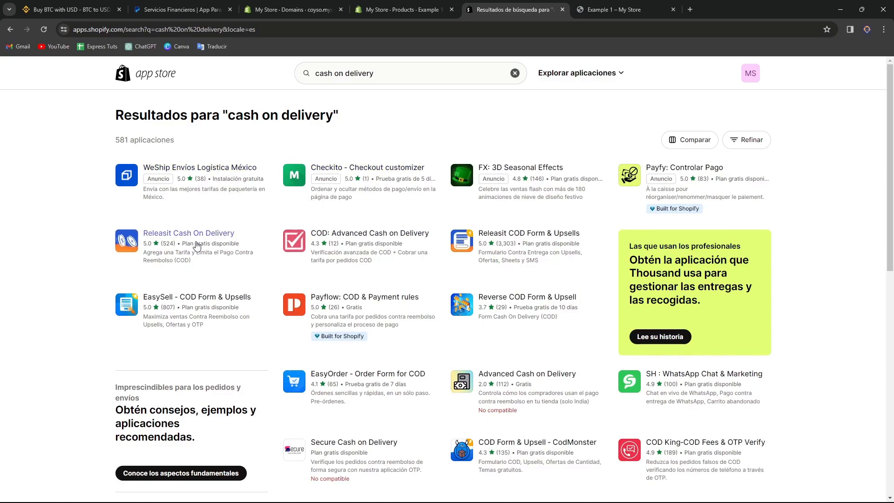
# - Open the Releasit Cash On Delivery app listing from the search results
pyautogui.click(188, 233)
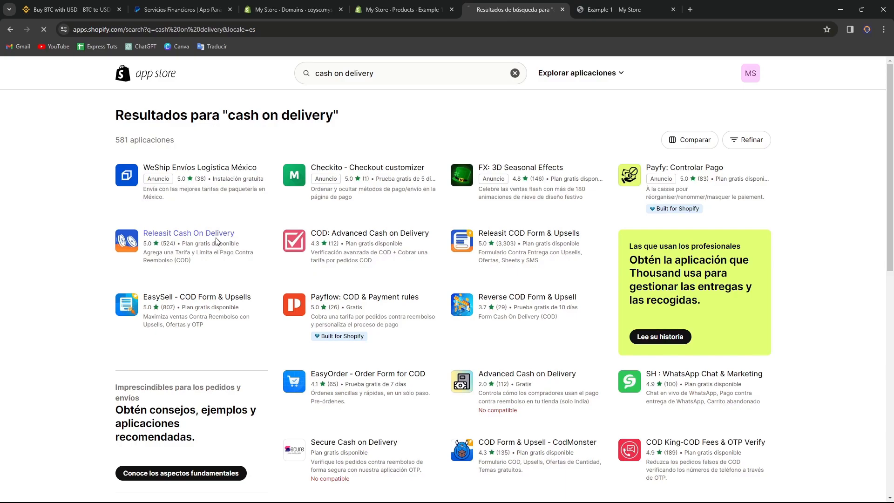
pyautogui.click(188, 233)
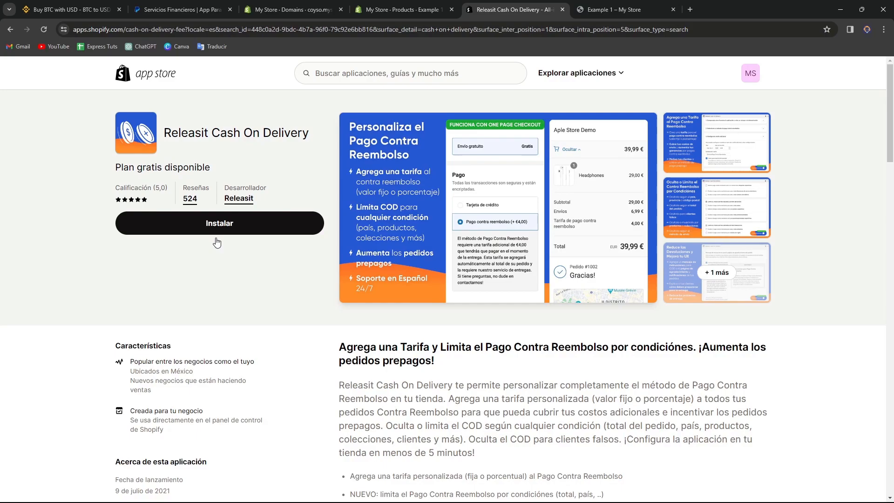
pyautogui.moveTo(487, 233)
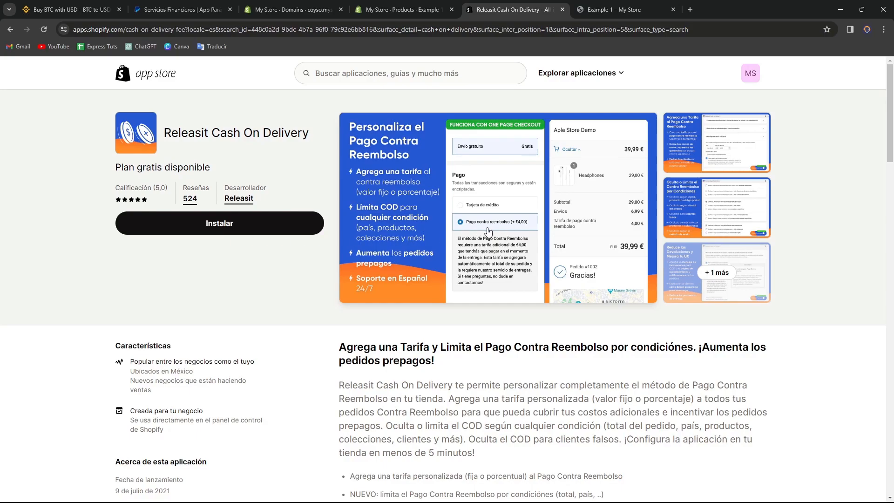
# - Install Releasit Cash On Delivery and grant it access to the store's data
pyautogui.click(219, 222)
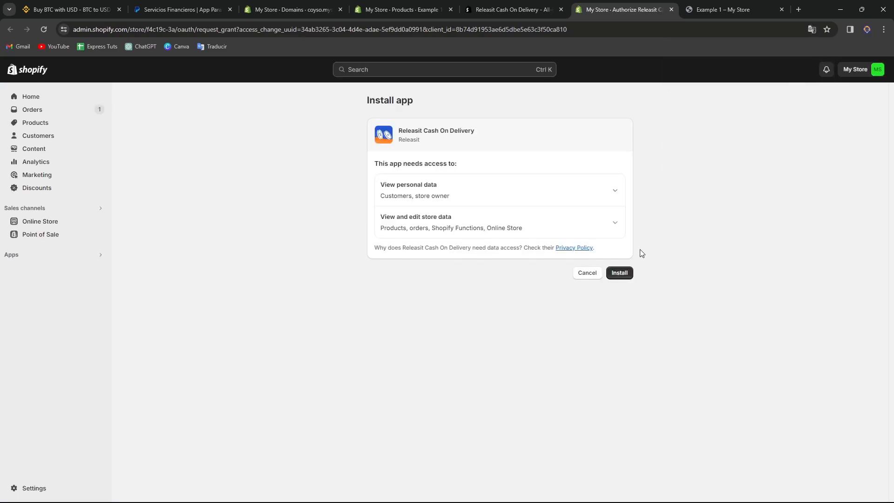
pyautogui.click(618, 273)
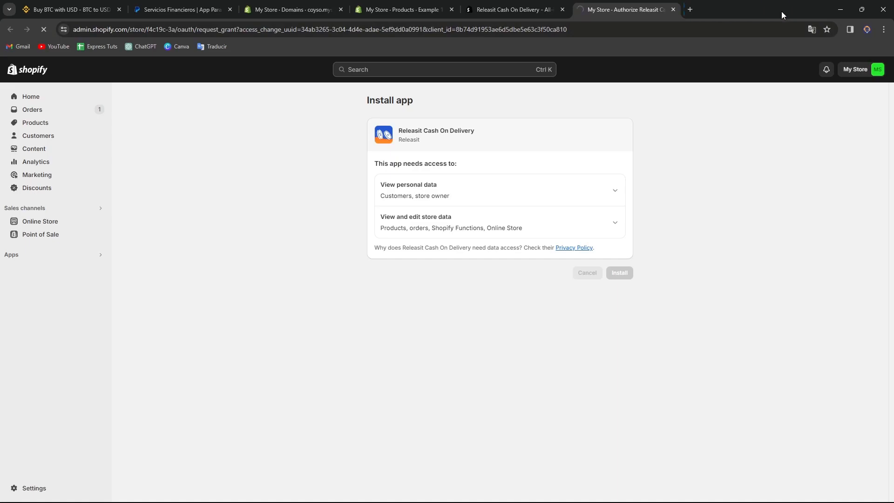
pyautogui.moveTo(409, 297)
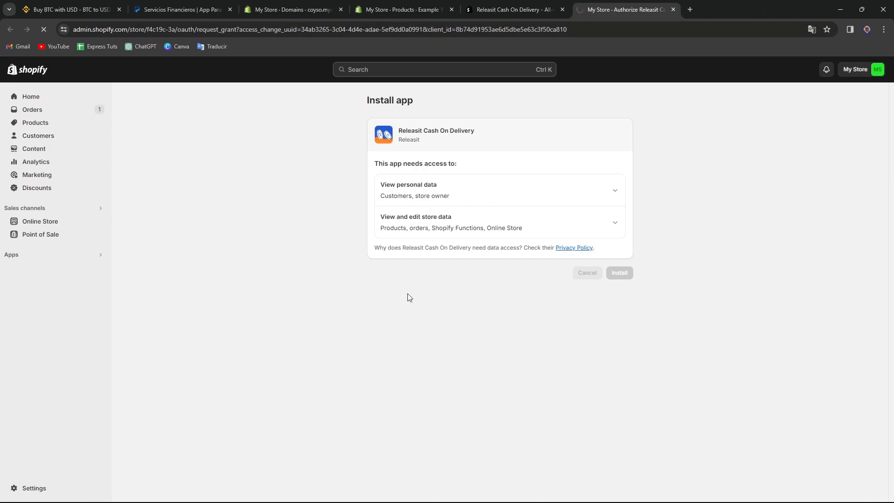
pyautogui.click(619, 273)
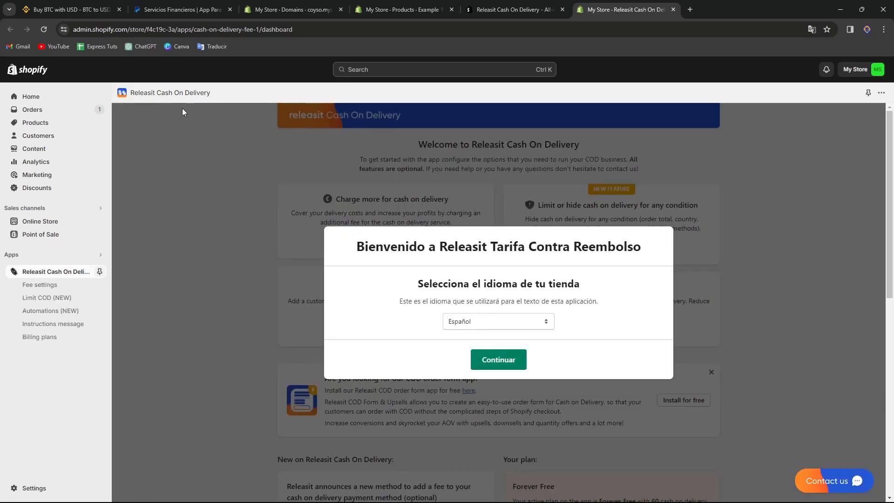
# - Set the Releasit app language to English and continue into the app
pyautogui.click(497, 321)
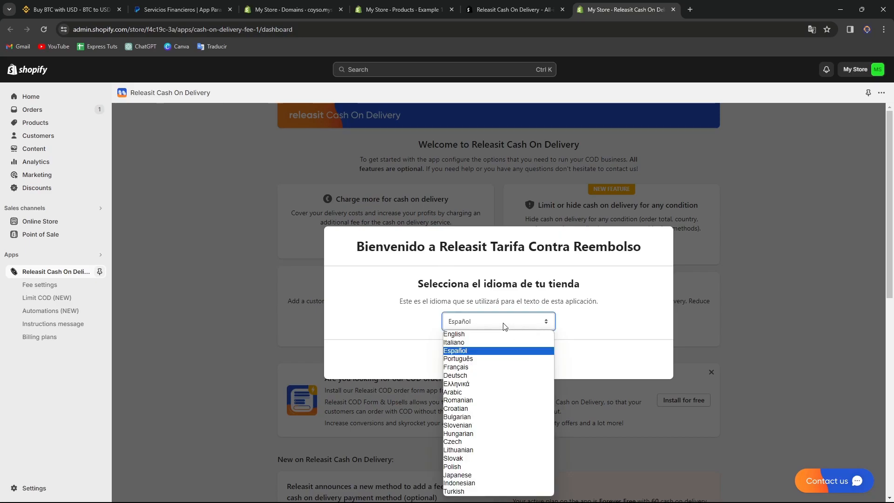
pyautogui.click(454, 334)
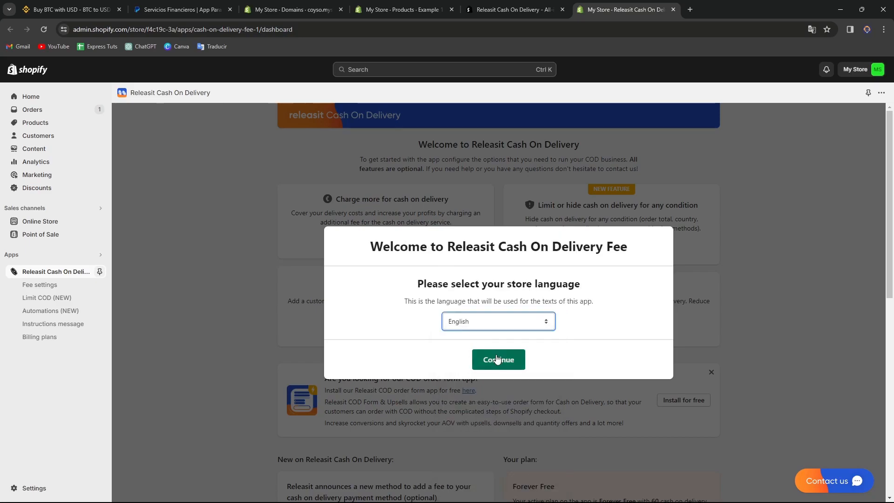
pyautogui.click(497, 359)
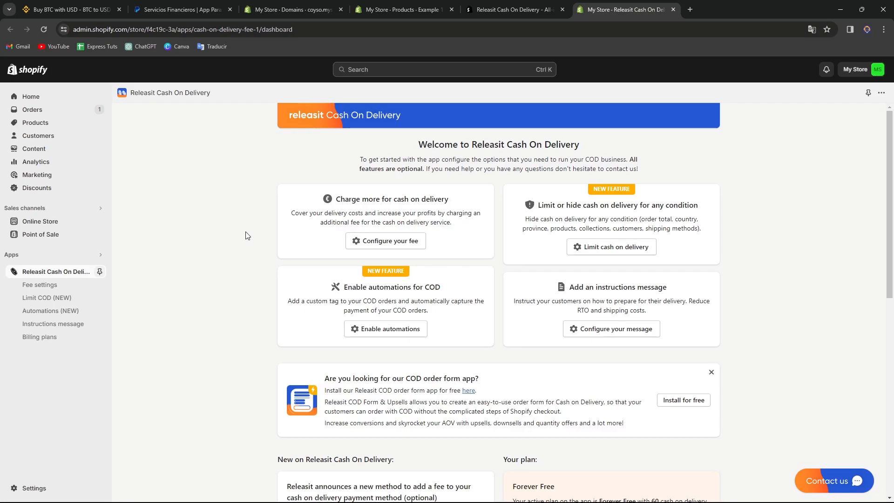
pyautogui.moveTo(420, 253)
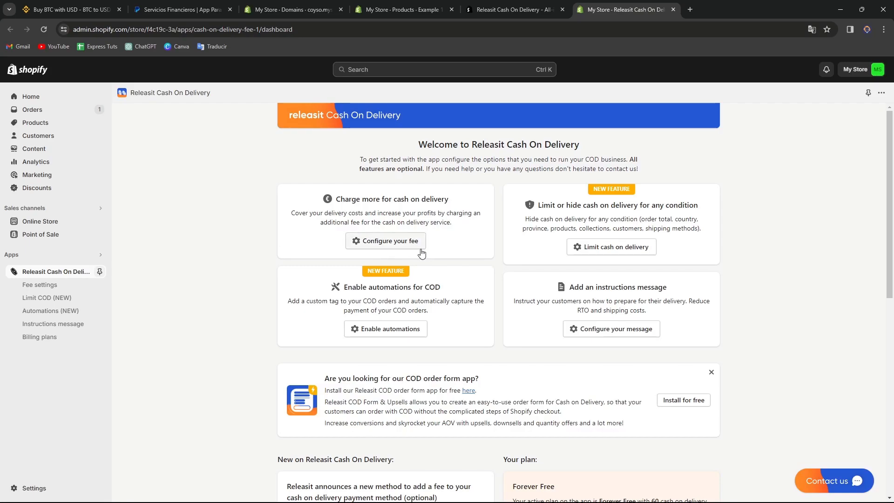
# - Open the seven-step 'Configure your fee' guide, then return to the admin product tab
pyautogui.click(384, 240)
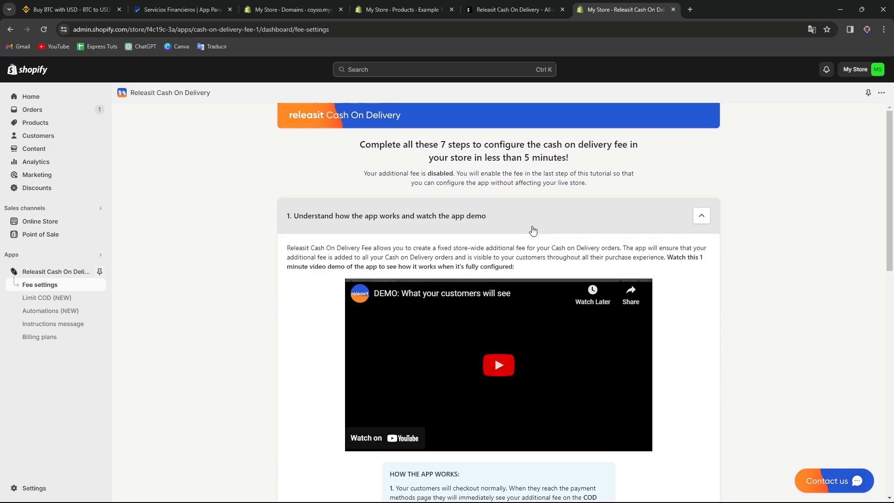
pyautogui.scroll(-3)
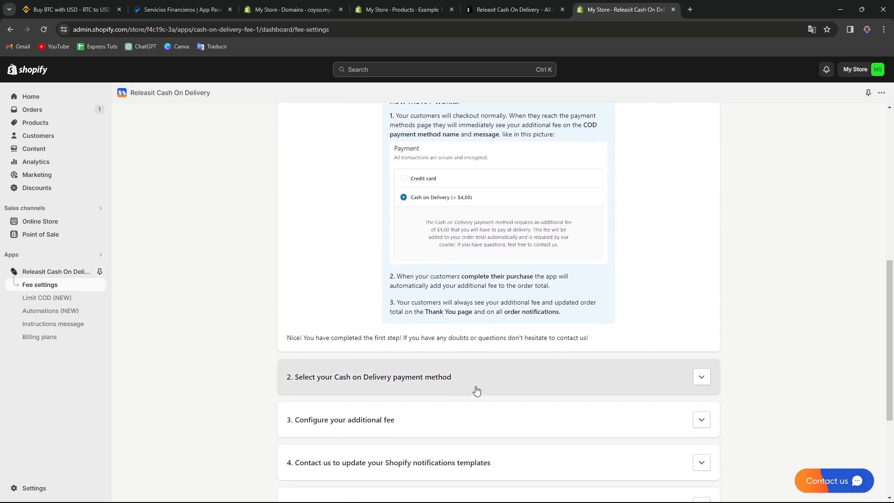
pyautogui.click(403, 9)
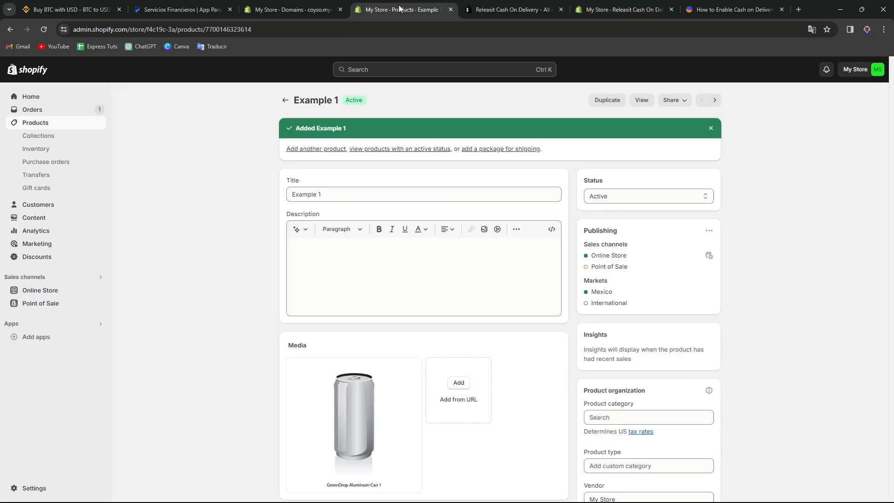
# - Reach the Payments page in store Settings and its manual payment methods area
pyautogui.click(33, 490)
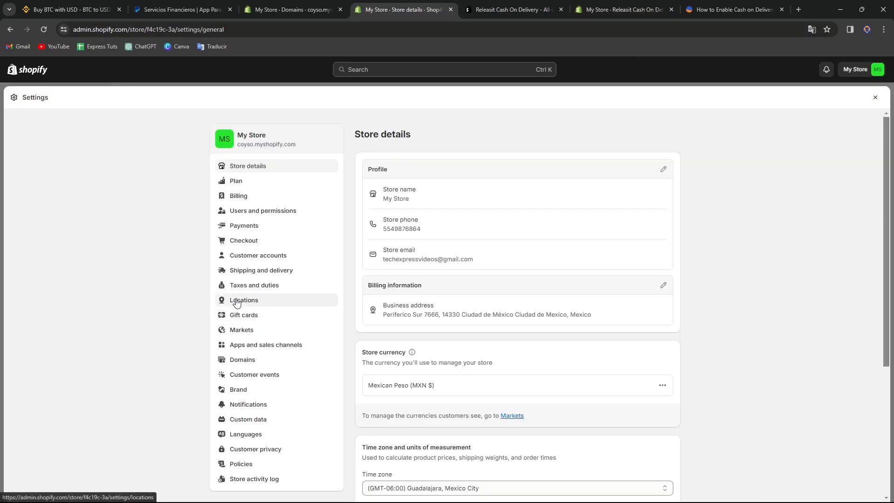
pyautogui.click(243, 225)
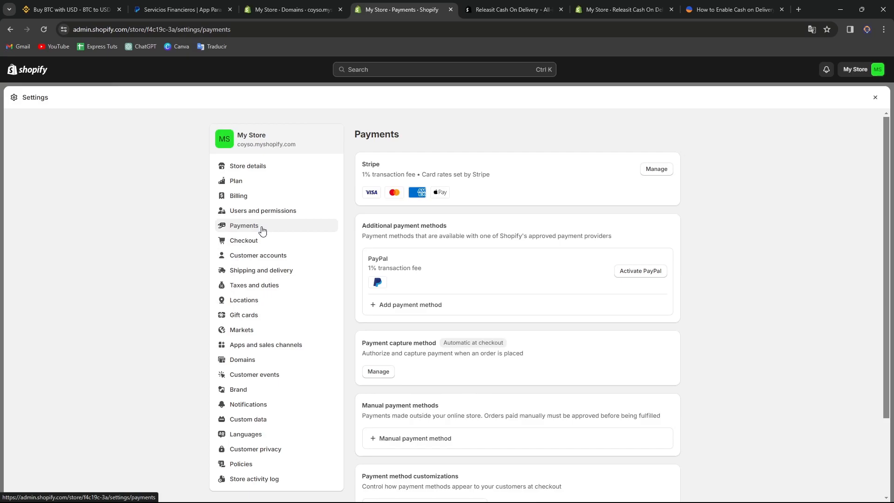
pyautogui.scroll(-3)
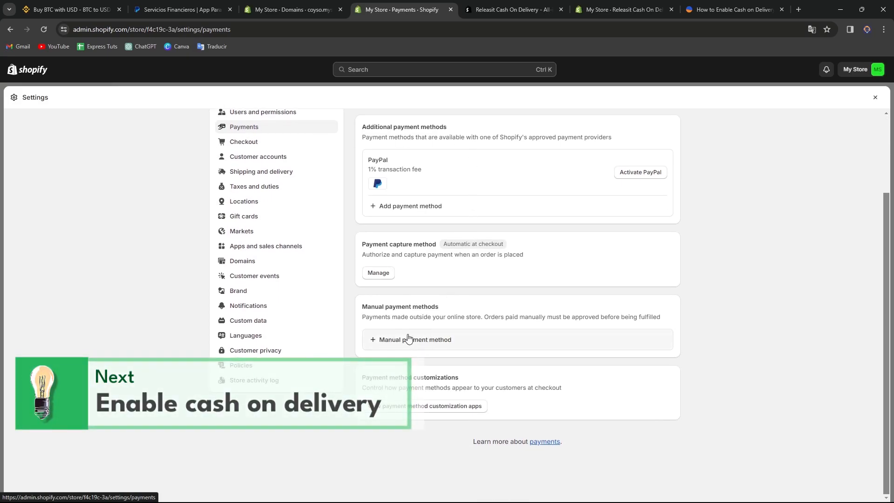
# - Add Cash on Delivery (COD) as a manual payment method and activate it
pyautogui.click(413, 339)
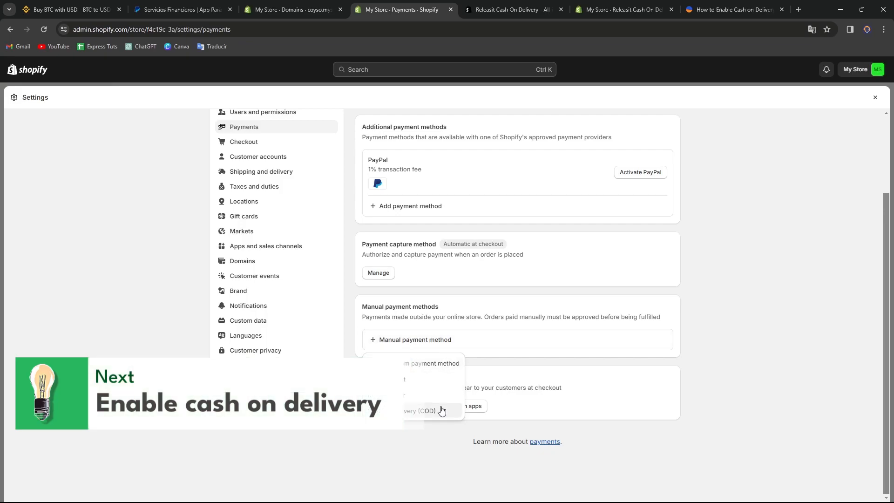
pyautogui.click(421, 411)
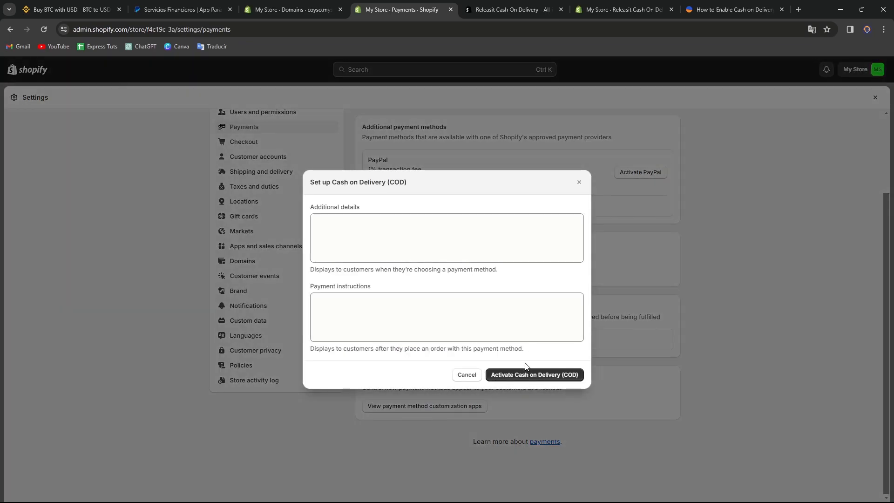
pyautogui.moveTo(512, 378)
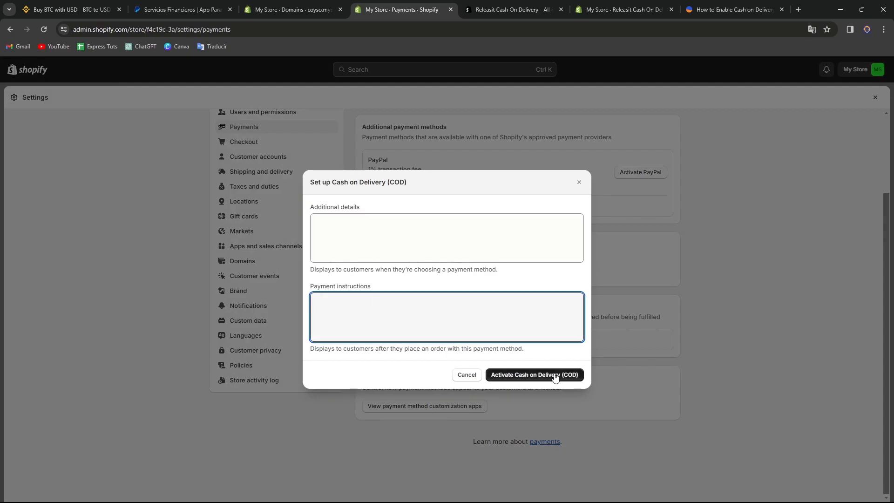
pyautogui.click(534, 374)
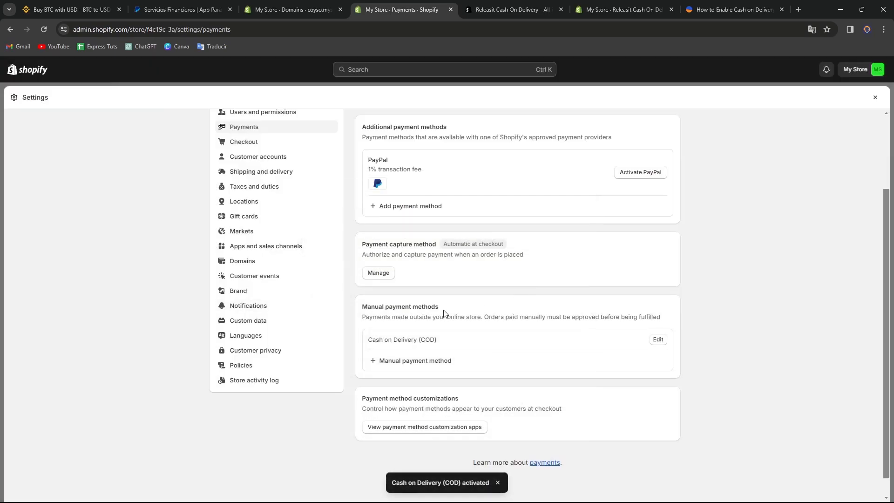
pyautogui.moveTo(489, 342)
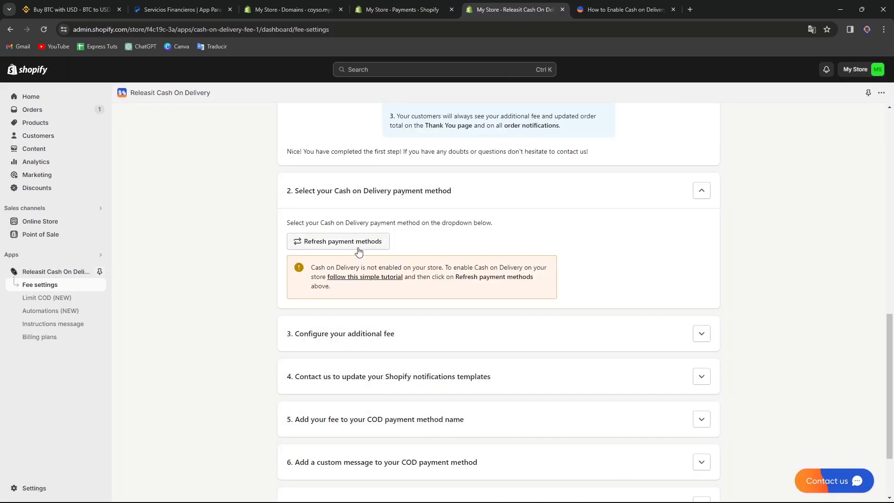
# - Reload payment methods in Releasit fee settings, pick Cash on Delivery (COD), and review the fee steps
pyautogui.click(338, 240)
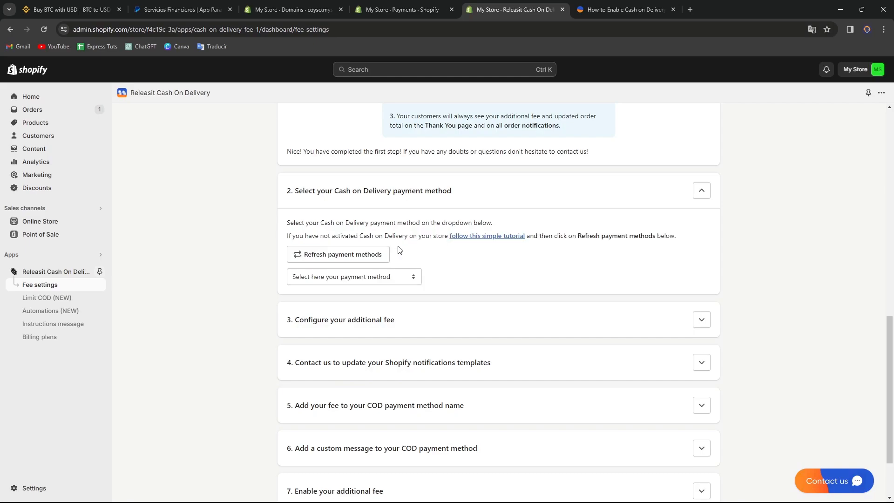
pyautogui.click(354, 276)
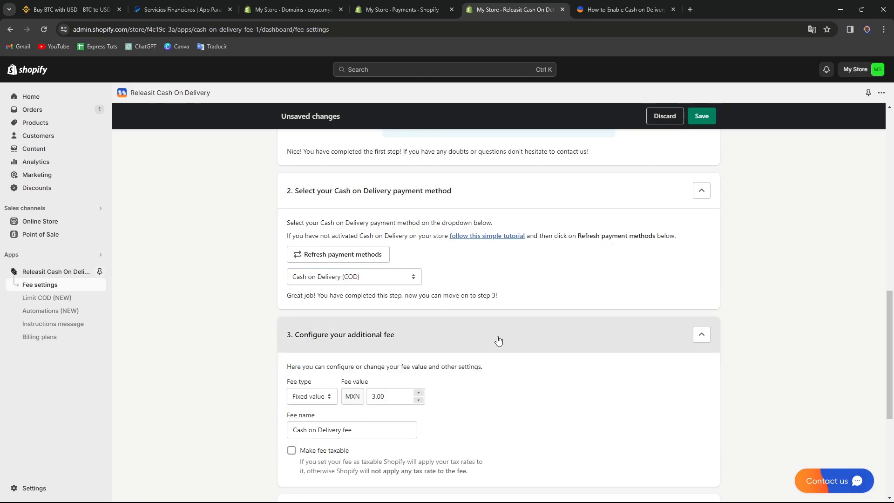
pyautogui.scroll(-3)
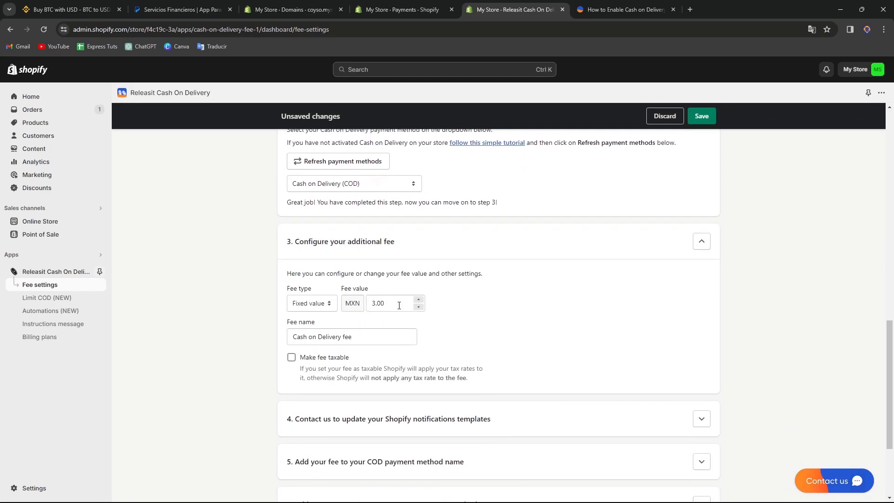
pyautogui.scroll(-3)
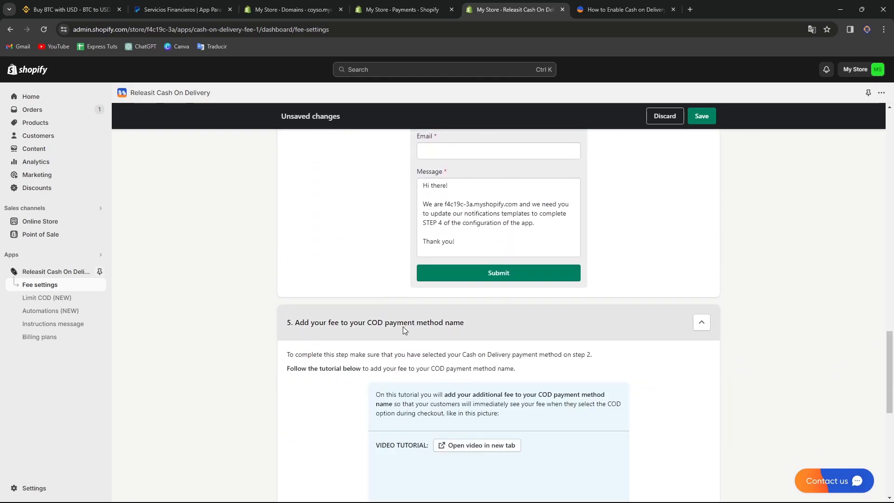
pyautogui.scroll(-3)
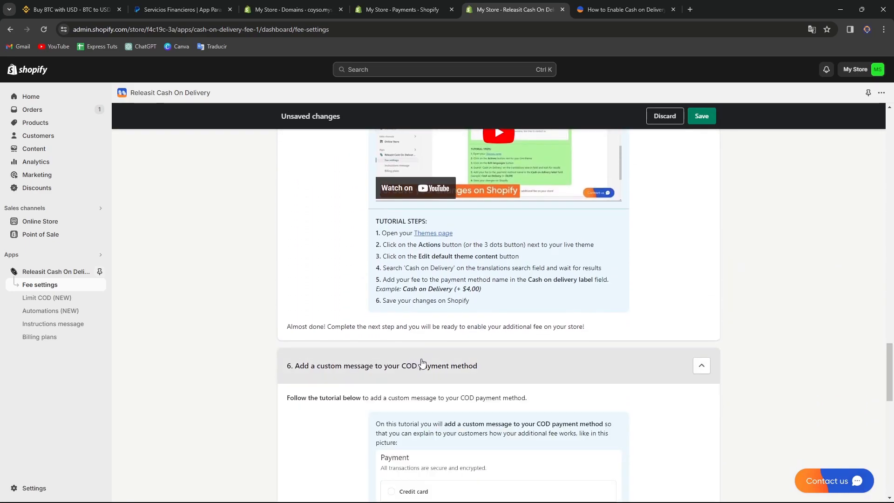
pyautogui.scroll(-3)
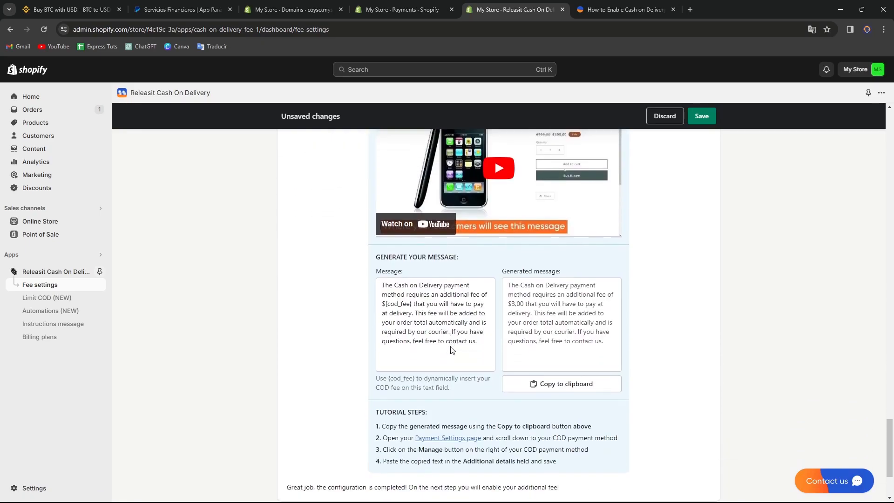
pyautogui.scroll(-3)
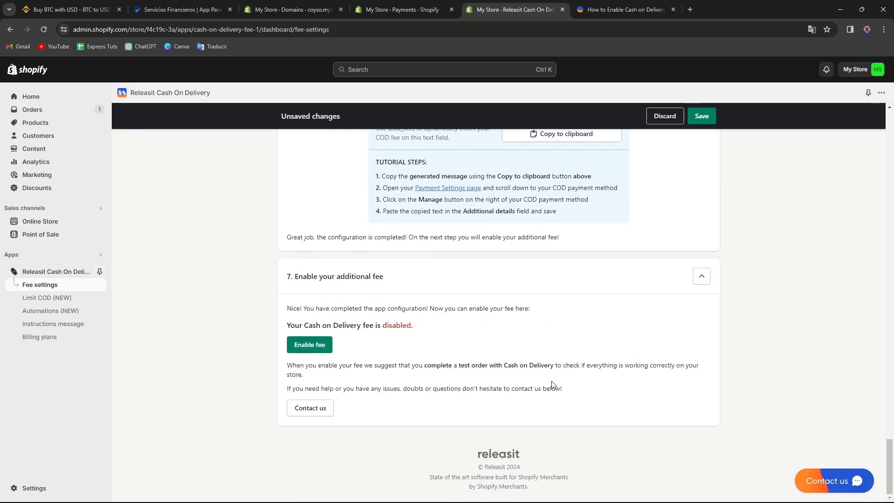
# - Save the fixed 3.00 MXN Cash on Delivery fee with its generated message
pyautogui.click(701, 115)
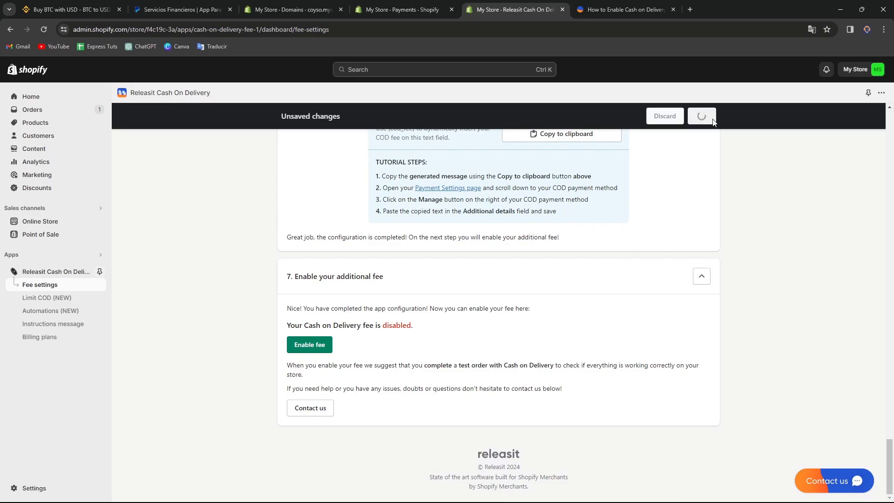
pyautogui.click(701, 116)
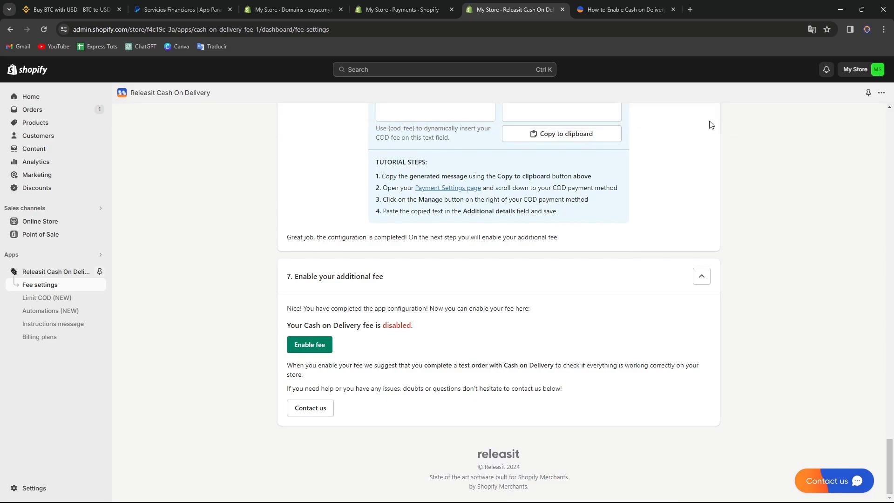
pyautogui.scroll(3)
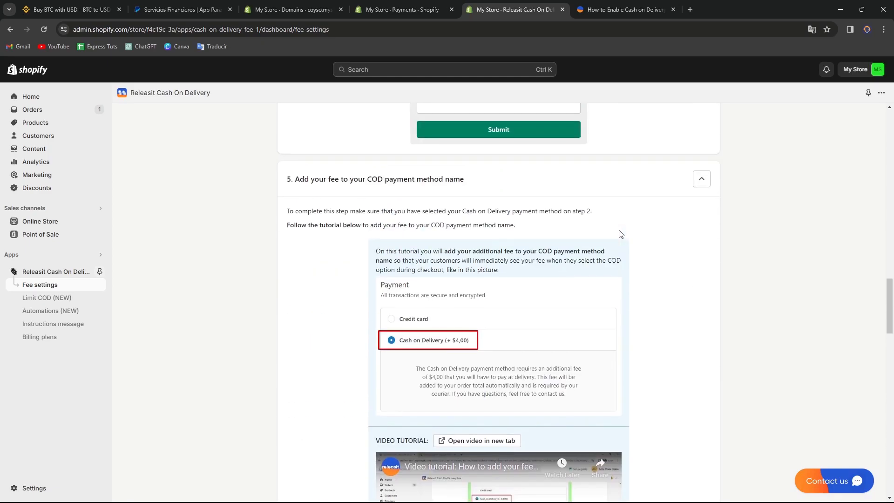
pyautogui.scroll(3)
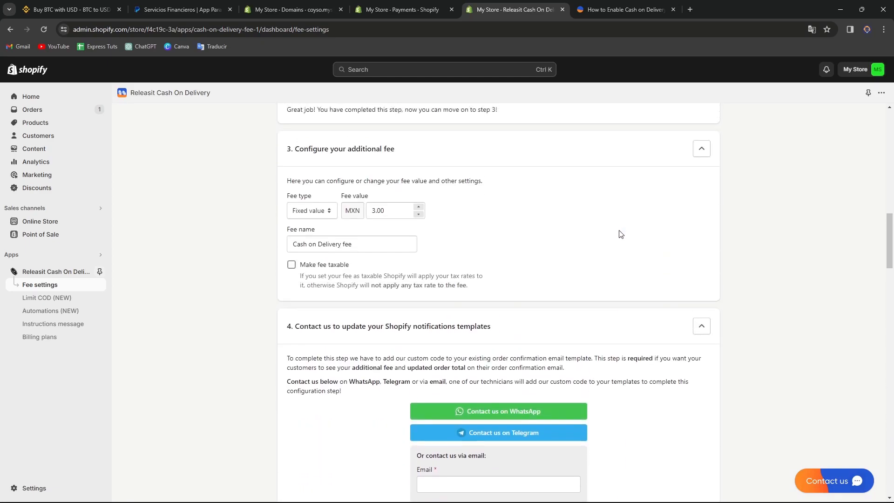
pyautogui.scroll(3)
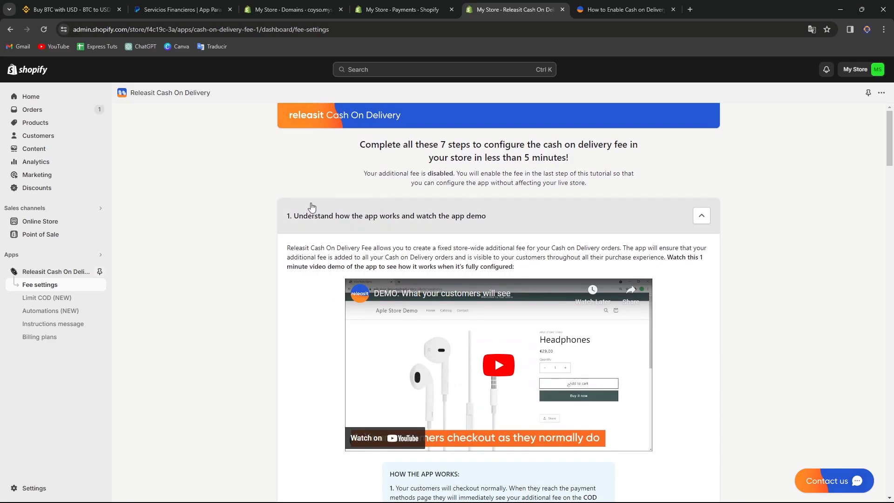
pyautogui.moveTo(98, 223)
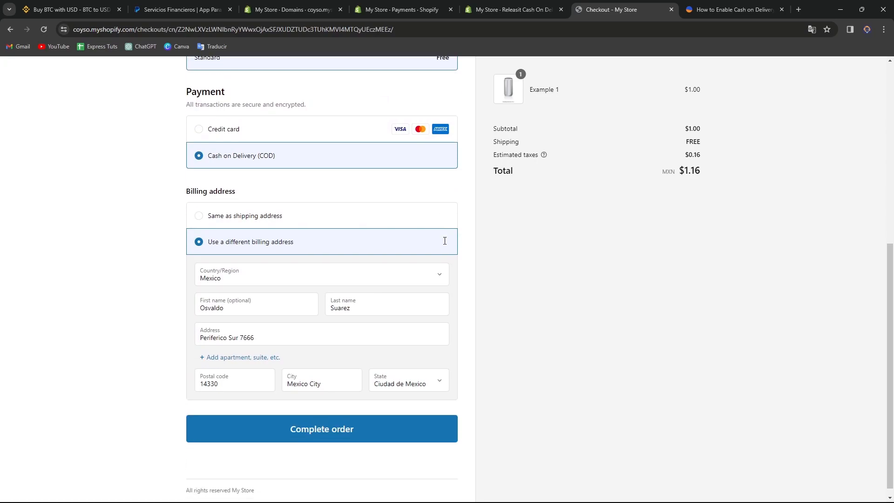
# - At checkout keep Cash on Delivery (COD) and set billing to 'Same as shipping address'
pyautogui.scroll(-3)
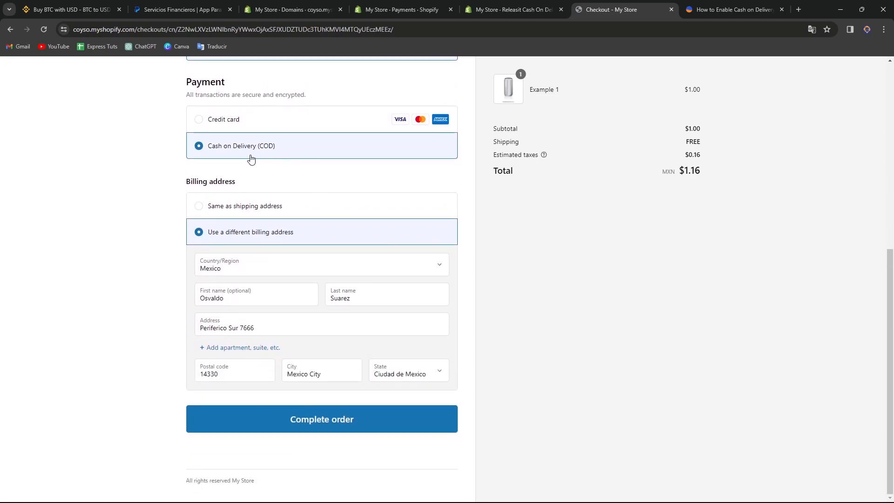
pyautogui.moveTo(201, 192)
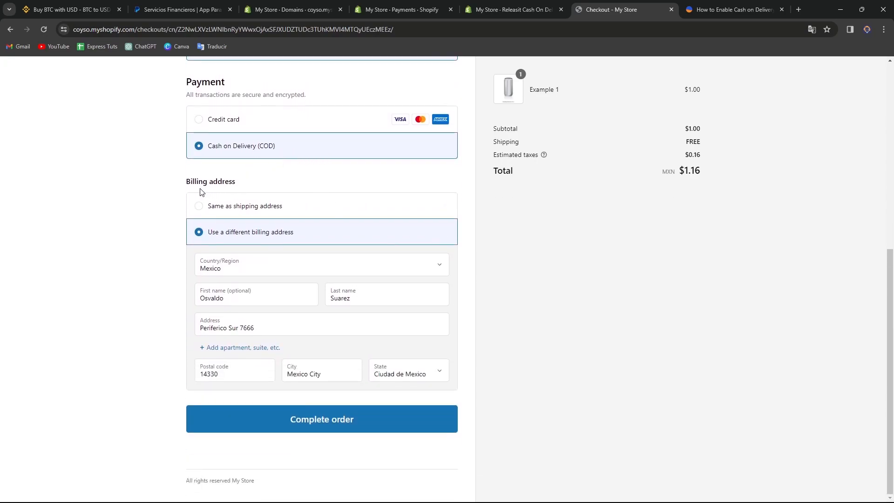
pyautogui.doubleClick(221, 182)
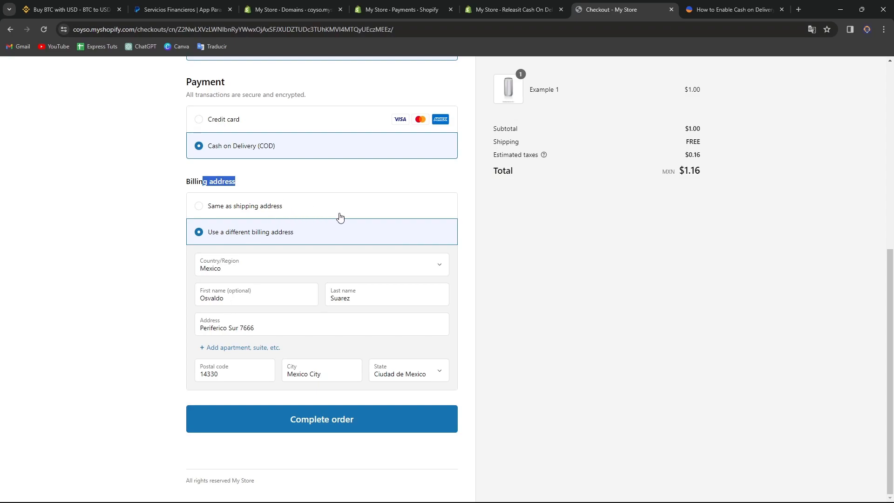
pyautogui.click(200, 205)
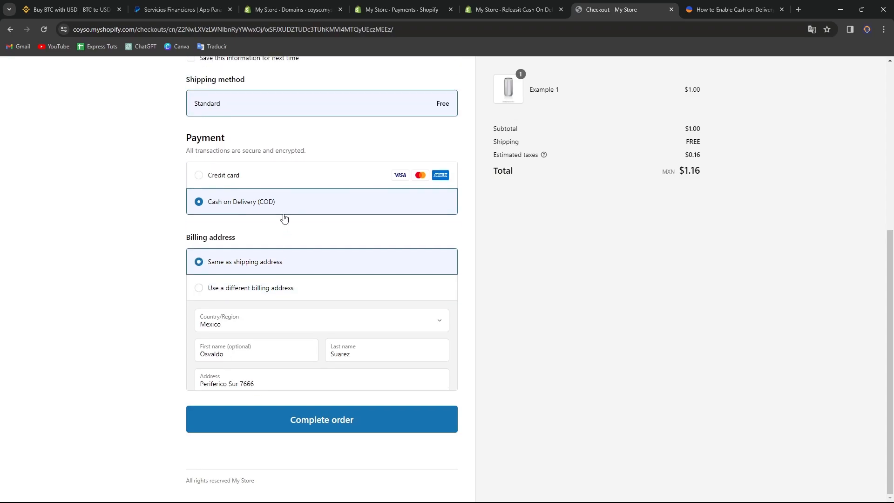
pyautogui.scroll(3)
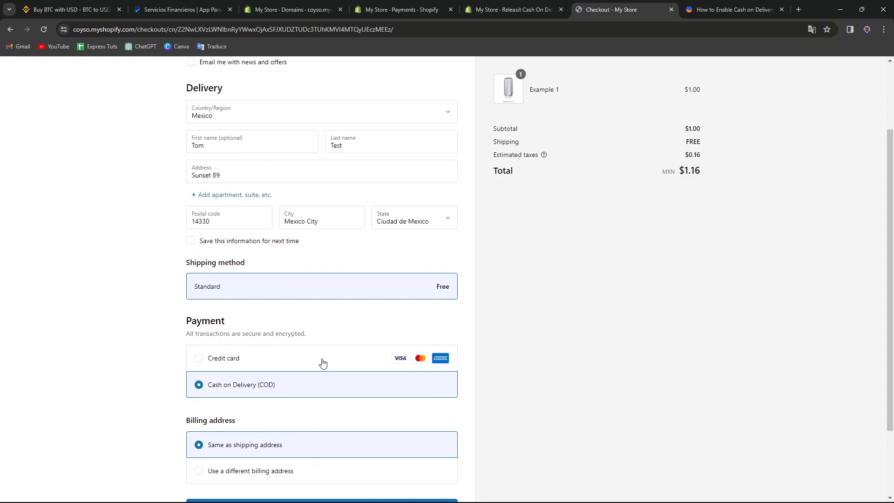
pyautogui.scroll(3)
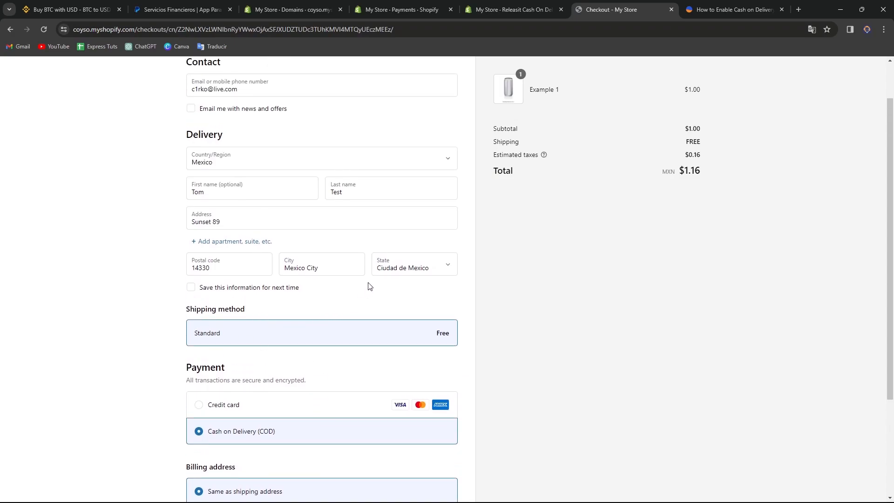
pyautogui.scroll(-3)
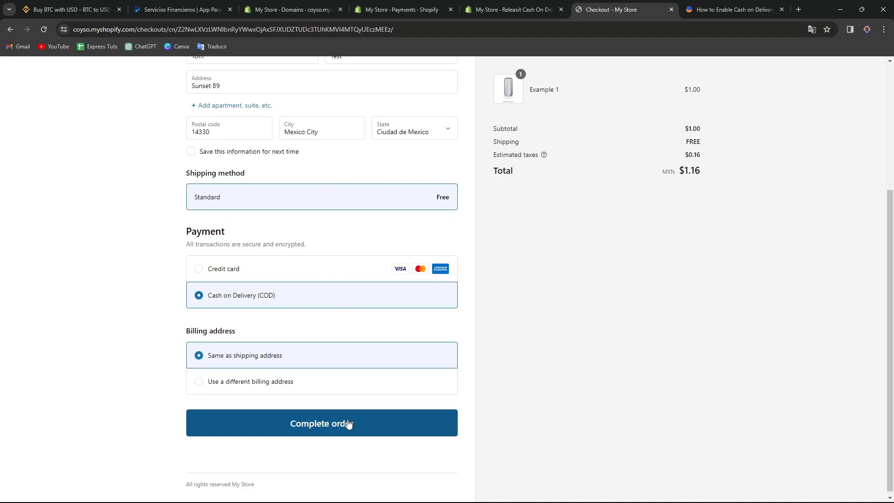
# - Complete the test order and reach the confirmation with COD payment instructions
pyautogui.click(321, 422)
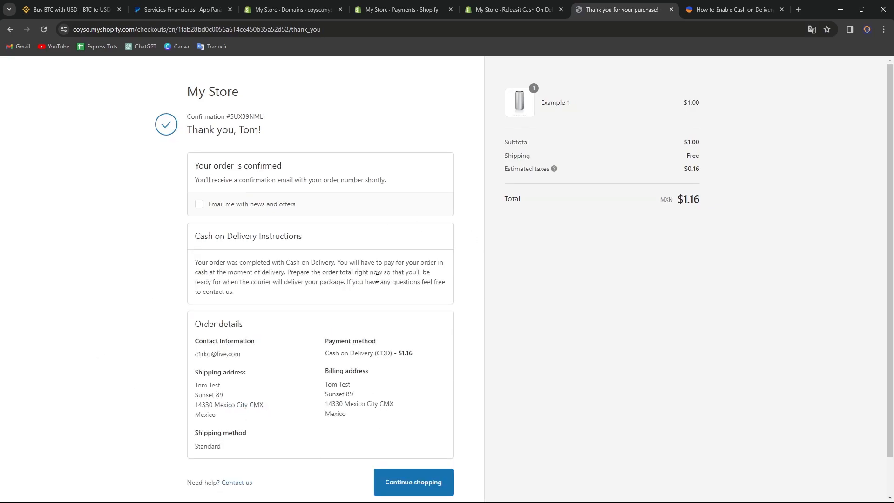
pyautogui.moveTo(528, 55)
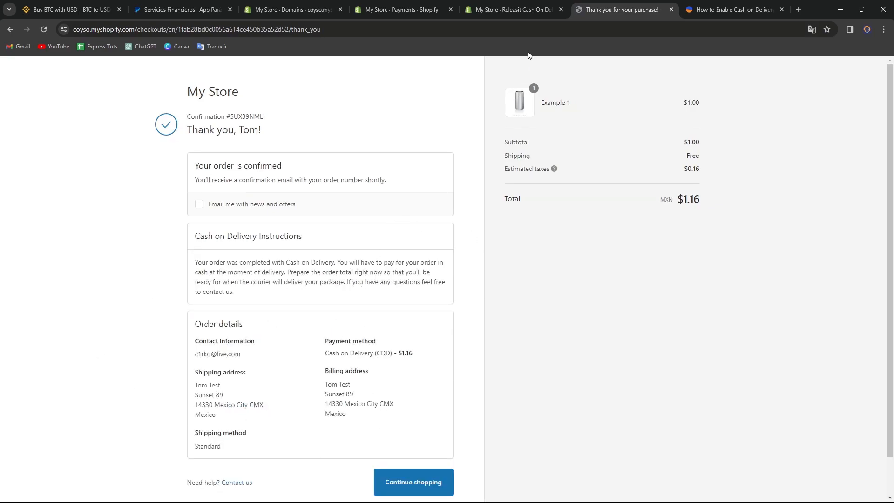
# - Open order #1002 for Tom Test from Orders, showing payment pending with a $1.16 balance
pyautogui.click(511, 9)
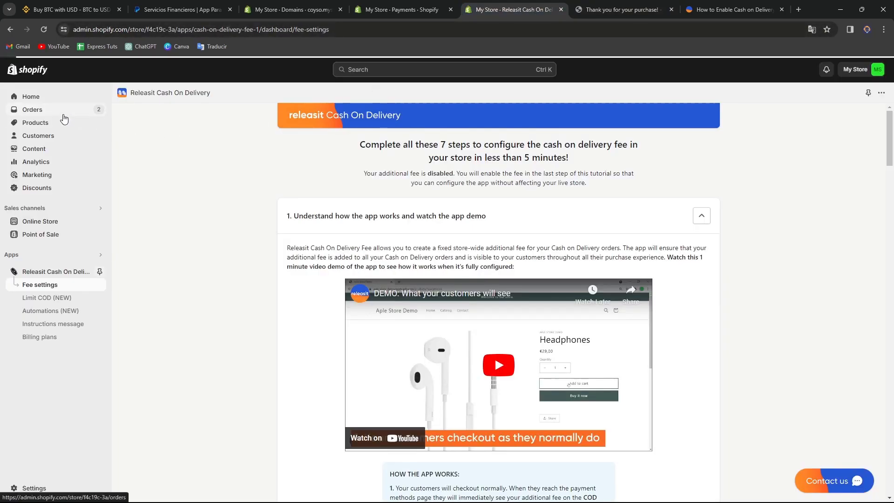
pyautogui.click(32, 110)
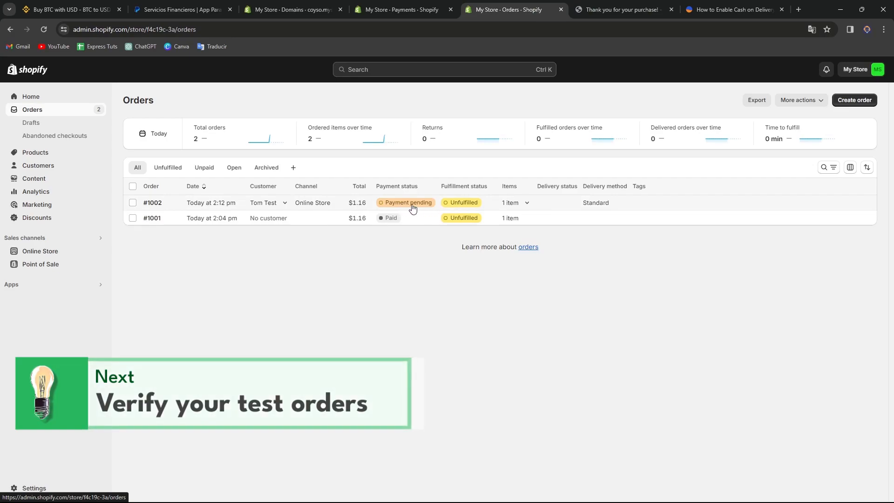
pyautogui.moveTo(464, 202)
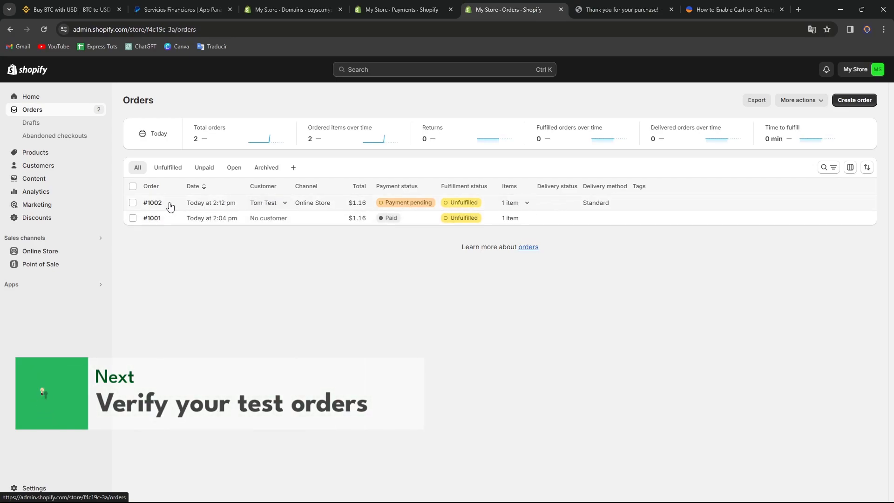
pyautogui.click(151, 202)
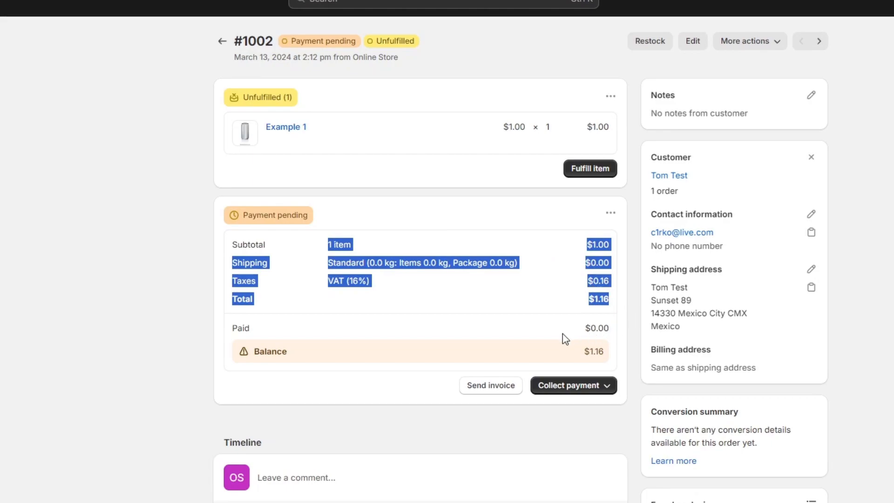
pyautogui.moveTo(570, 187)
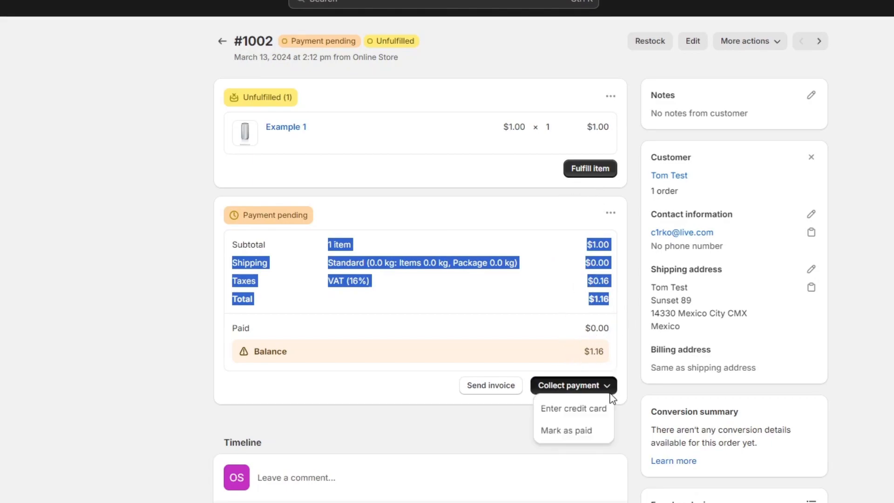
pyautogui.moveTo(567, 431)
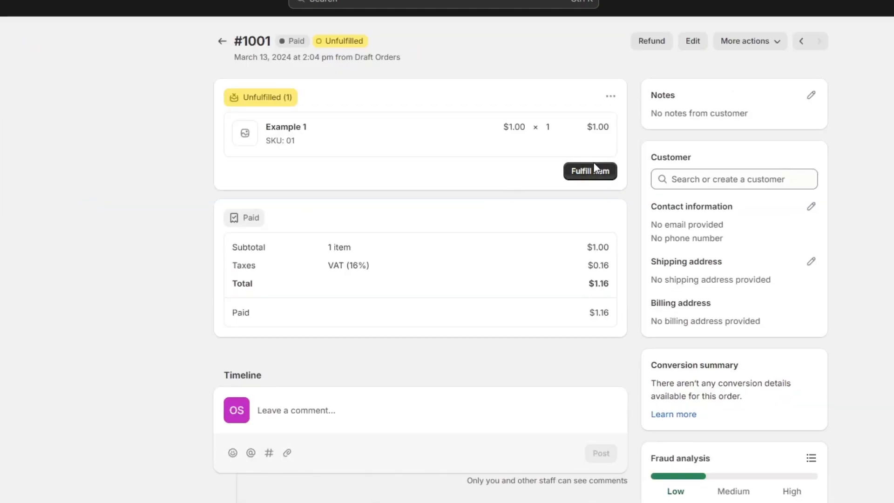
# - Cancel order #1001 via More actions and return to the Orders list
pyautogui.click(591, 171)
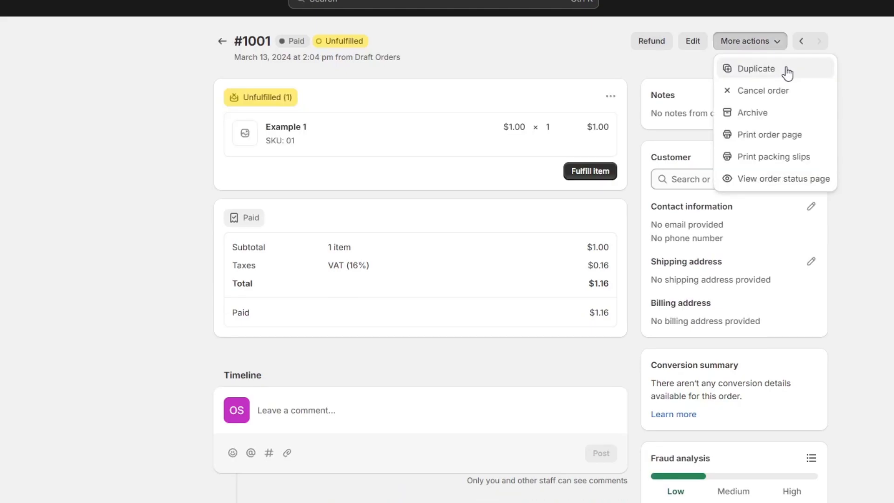
pyautogui.click(763, 91)
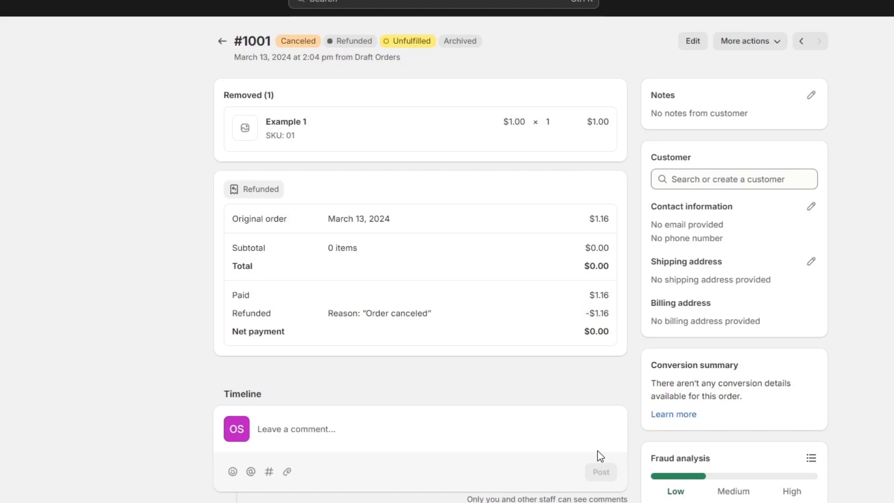
pyautogui.moveTo(379, 110)
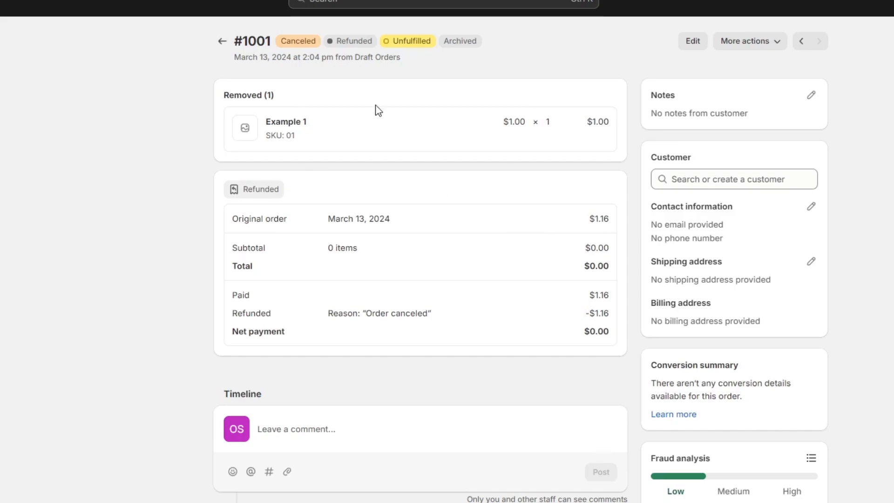
pyautogui.click(221, 40)
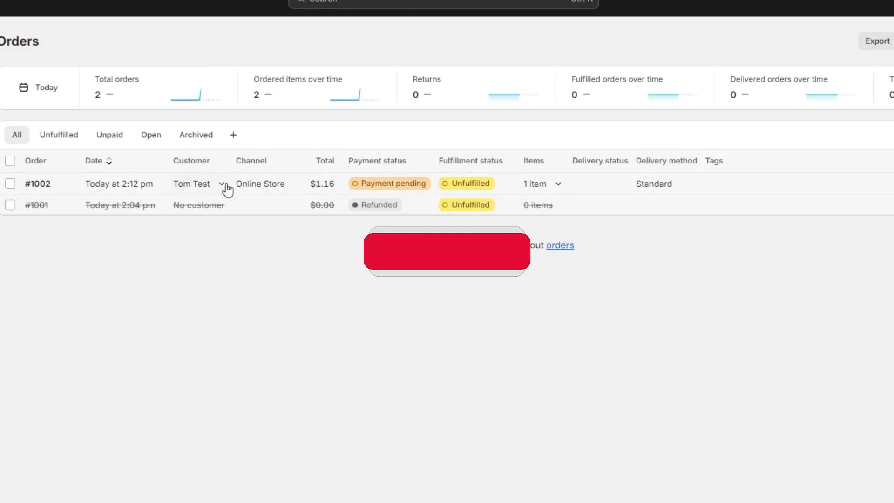
# - Cancel order #1002 via More actions, keeping Restock inventory checked
pyautogui.click(38, 183)
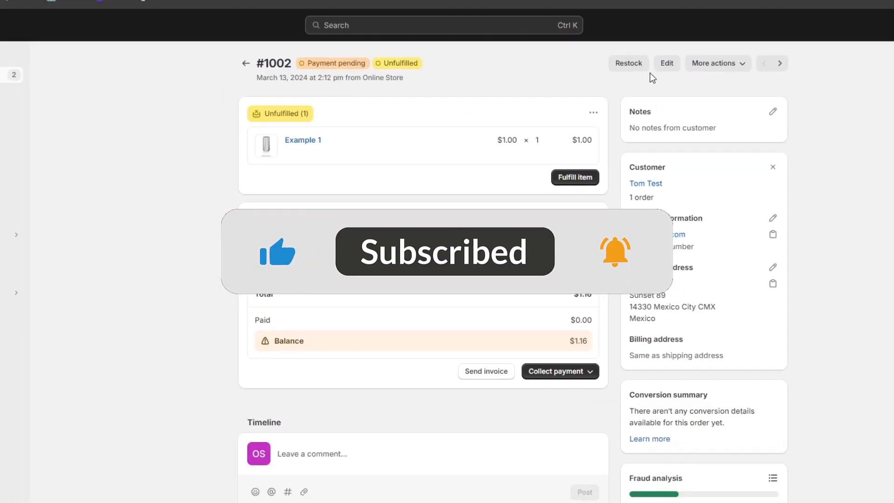
pyautogui.click(609, 138)
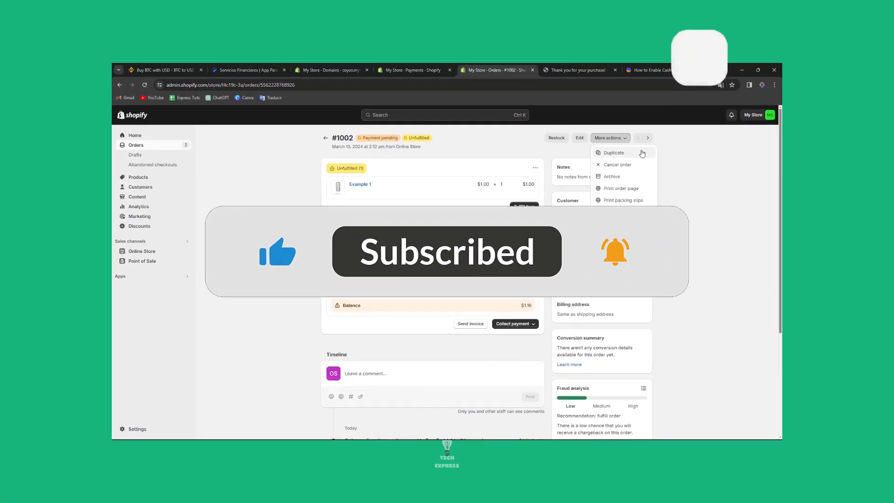
pyautogui.click(617, 164)
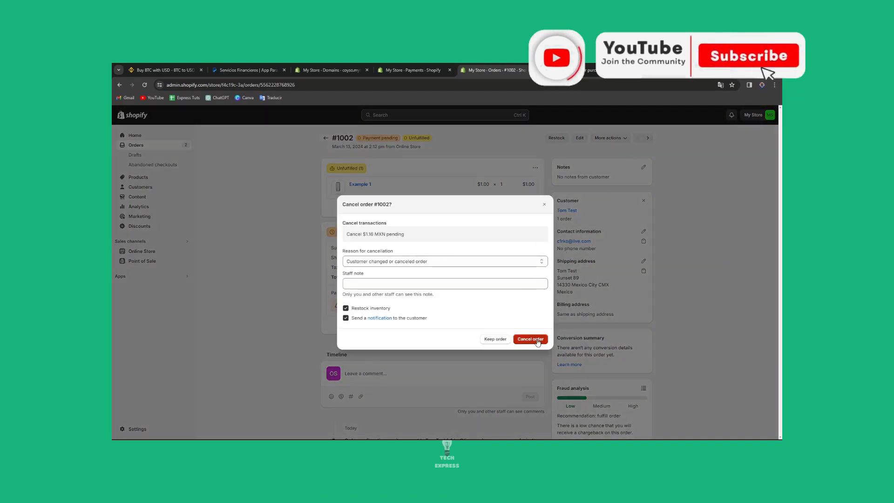
pyautogui.click(530, 339)
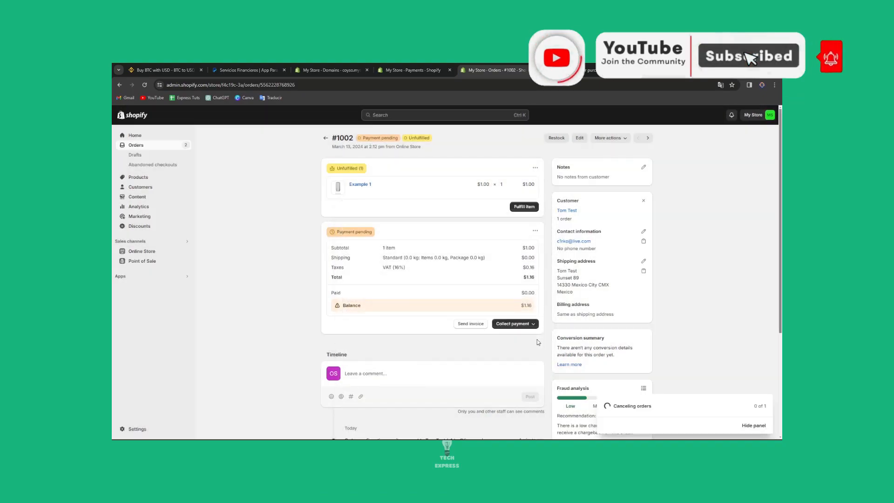